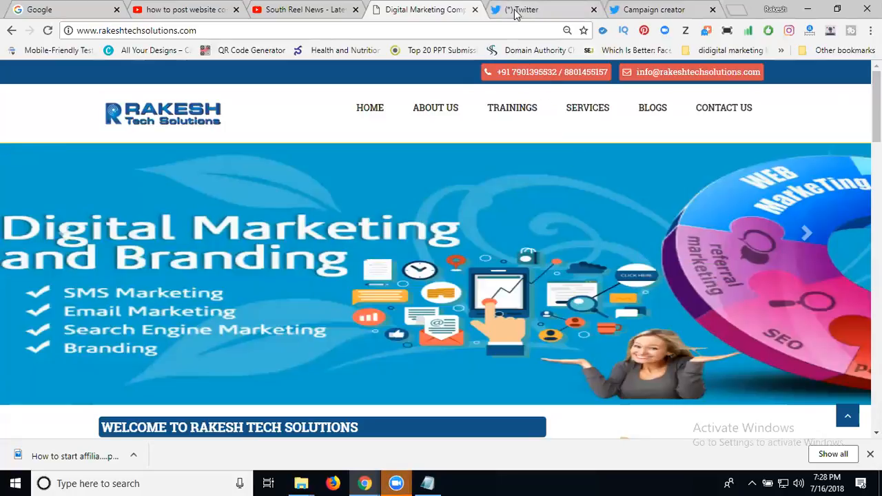
Step: Bring up the Twitter home feed and scroll past the promoted AerisWeather tweet
left_click(523, 10)
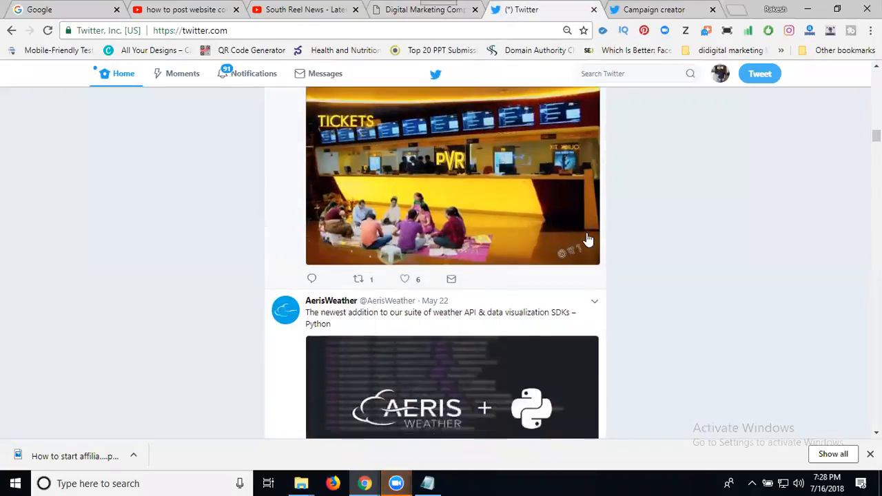
scroll("down", 3)
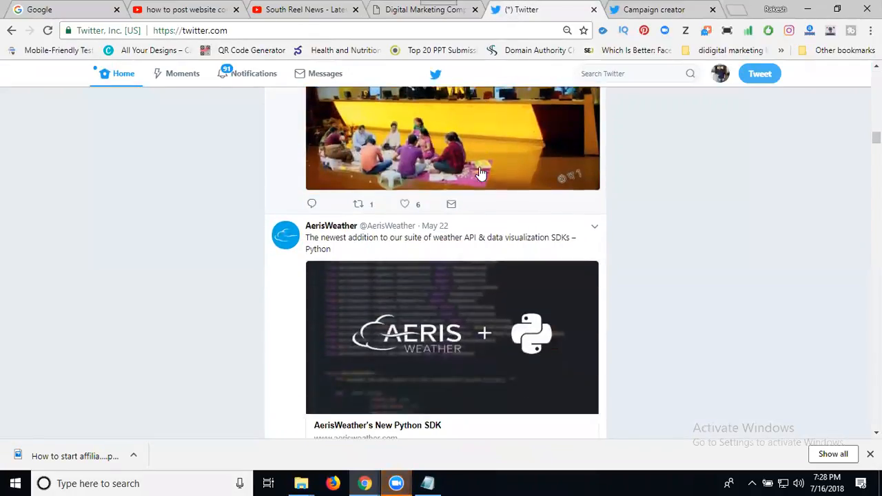
scroll("down", 3)
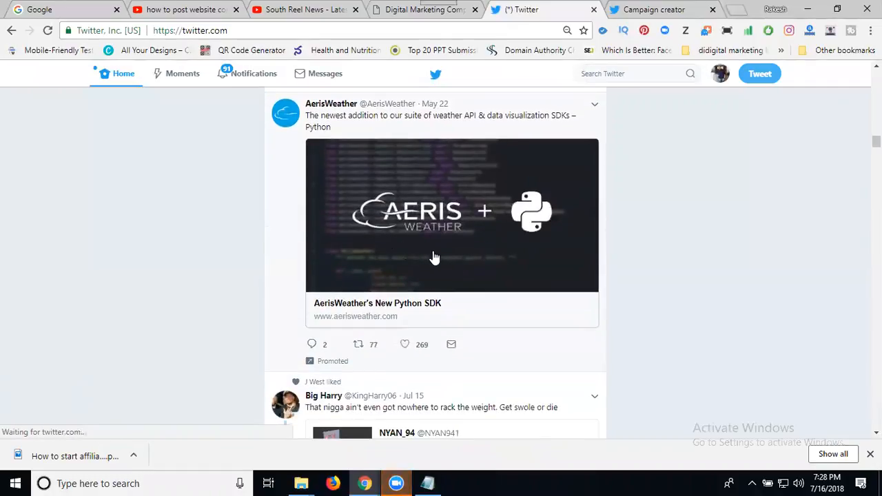
mouse_move(439, 254)
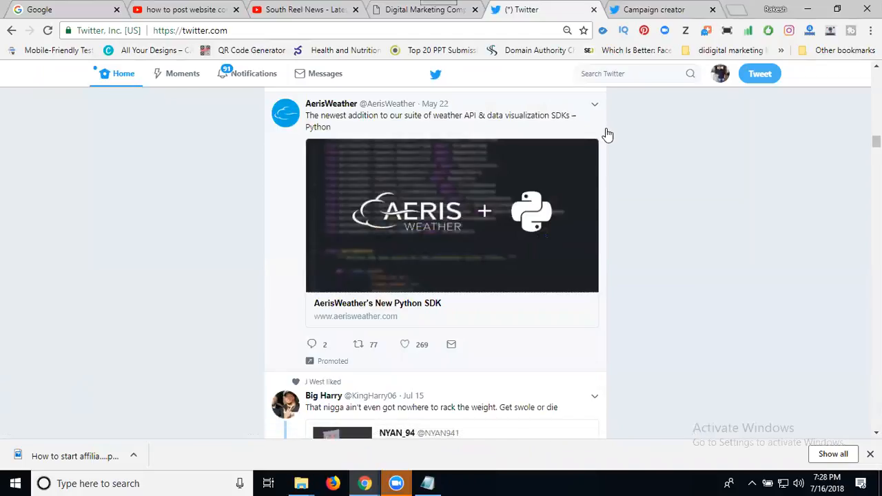
Step: Go to the Twitter Ads account from the profile avatar menu
left_click(719, 73)
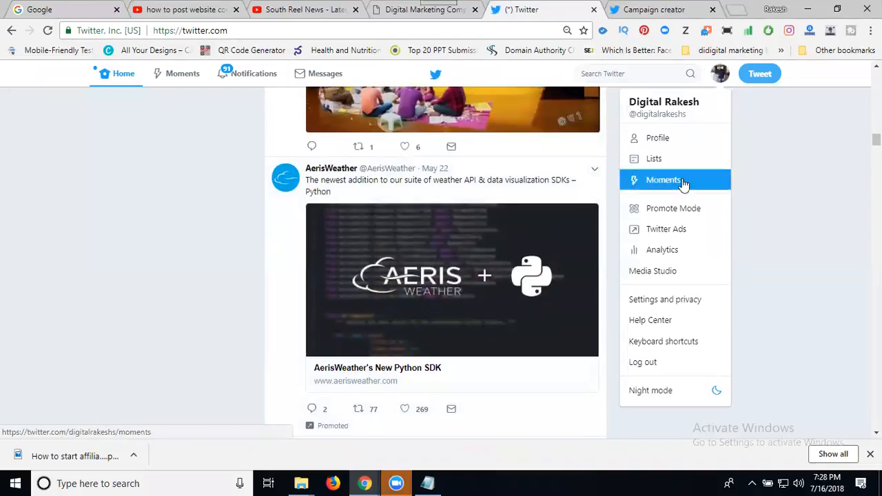
mouse_move(644, 64)
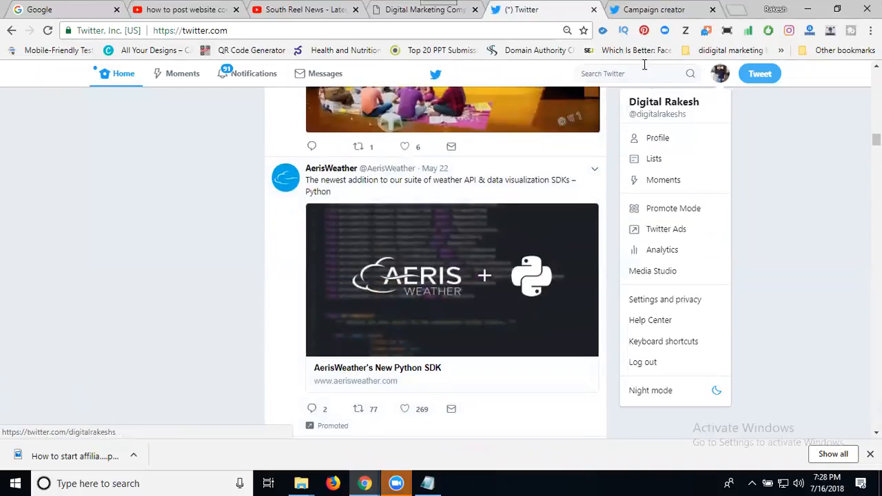
mouse_move(665, 228)
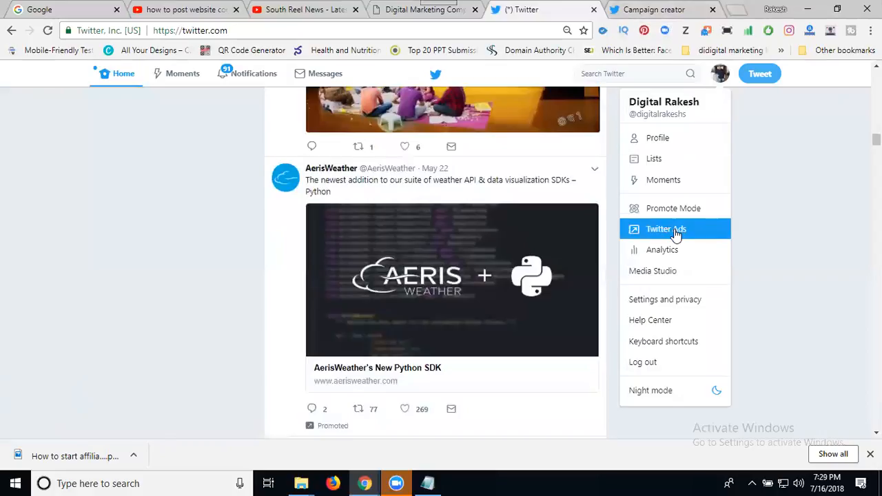
left_click(665, 229)
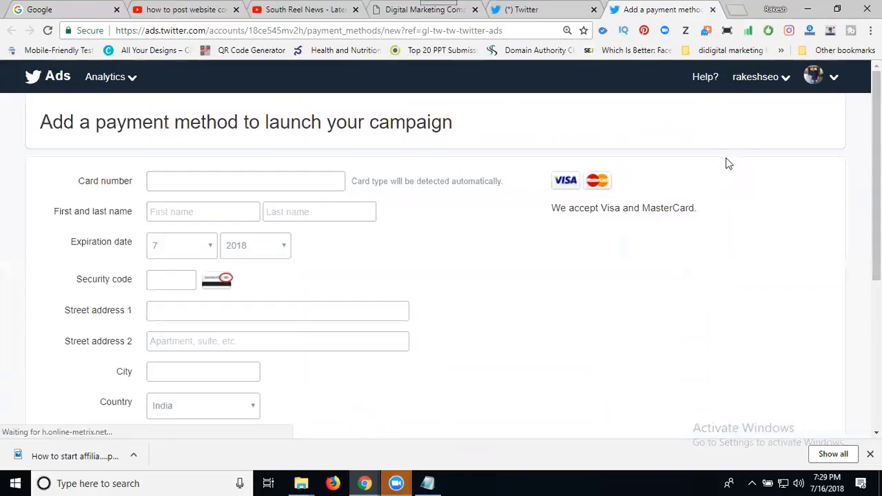
Step: Reach the Digital Rakesh Ads Manager dashboard through the rakeshseo account access page
left_click(756, 77)
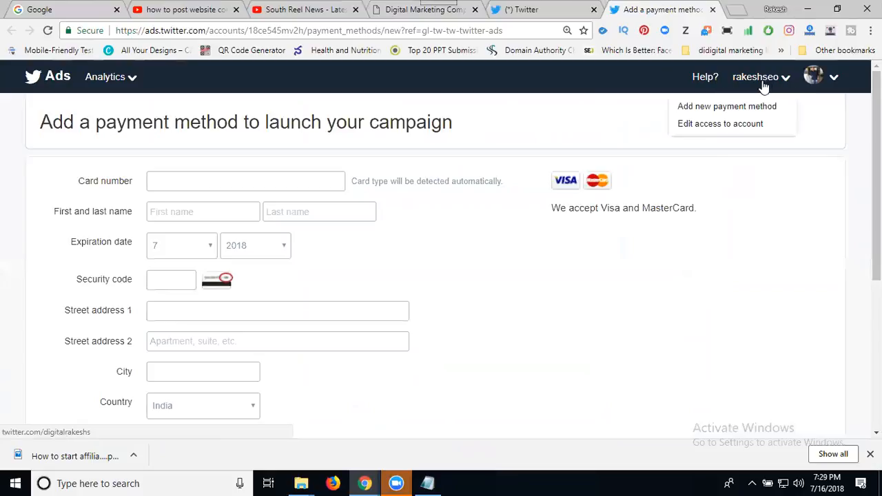
mouse_move(720, 123)
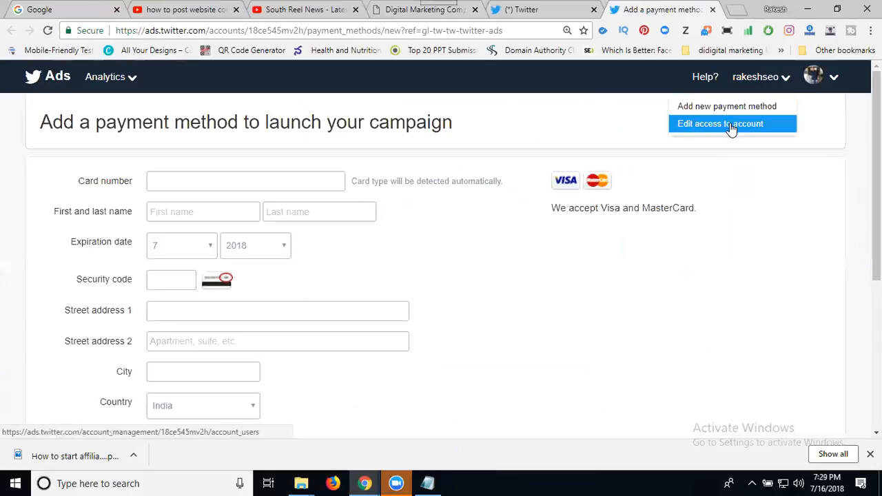
left_click(720, 123)
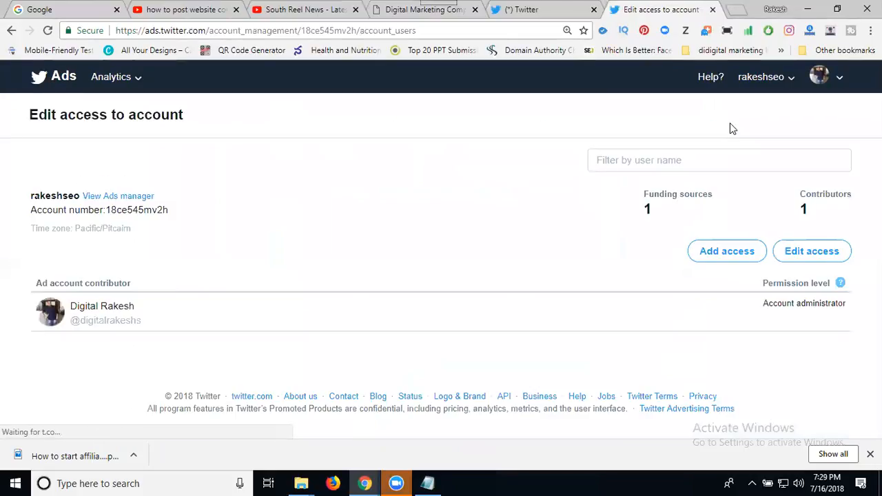
mouse_move(117, 195)
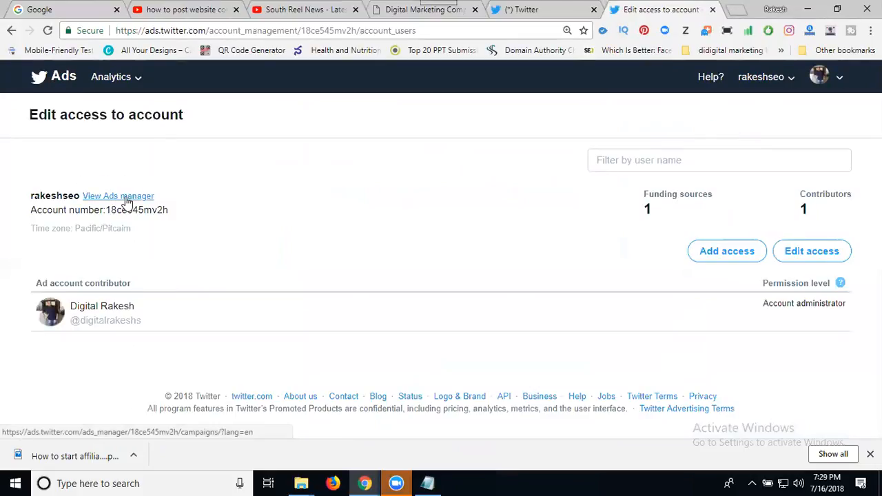
left_click(118, 196)
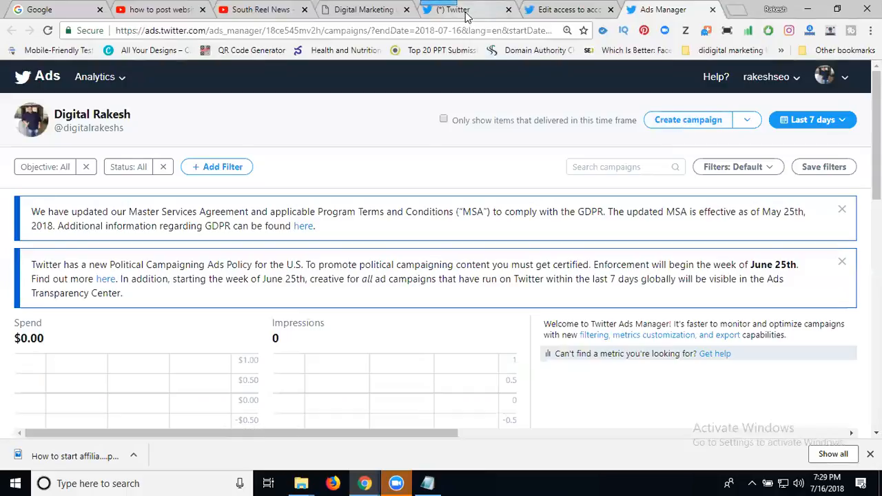
left_click(455, 9)
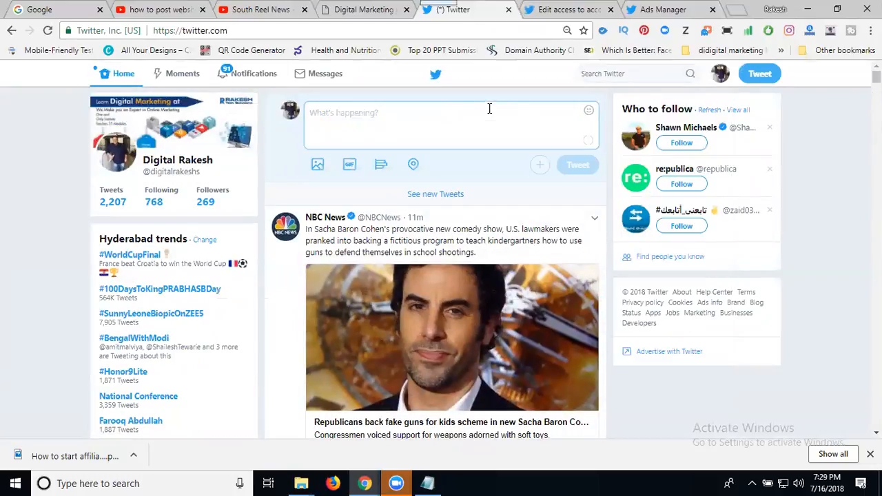
left_click(663, 9)
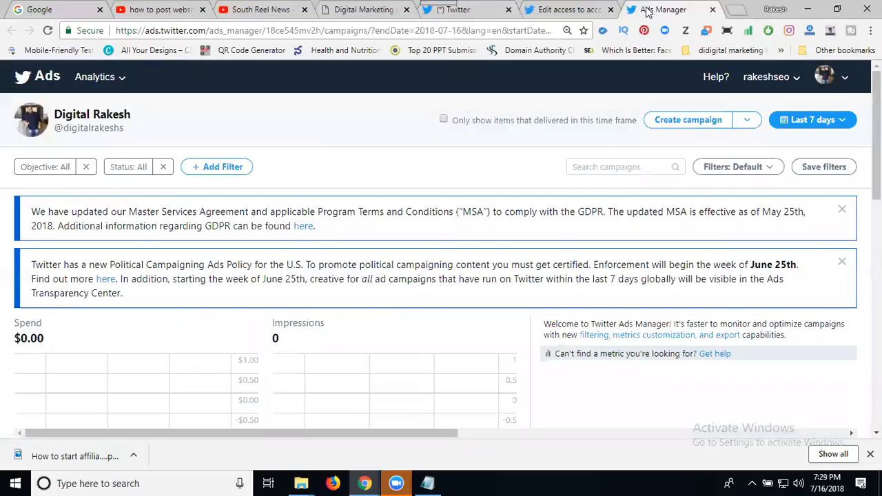
Step: Create a Website clicks or conversions campaign and advance through its details to Creatives
left_click(687, 120)
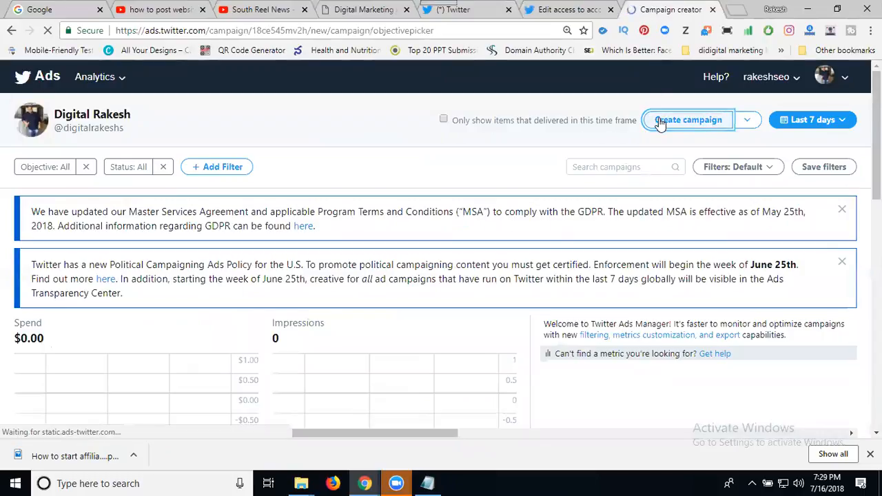
left_click(688, 120)
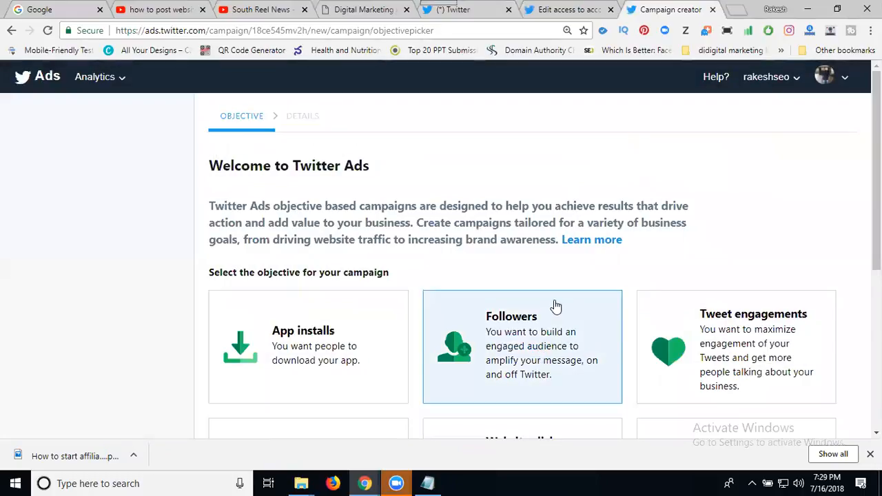
scroll("down", 3)
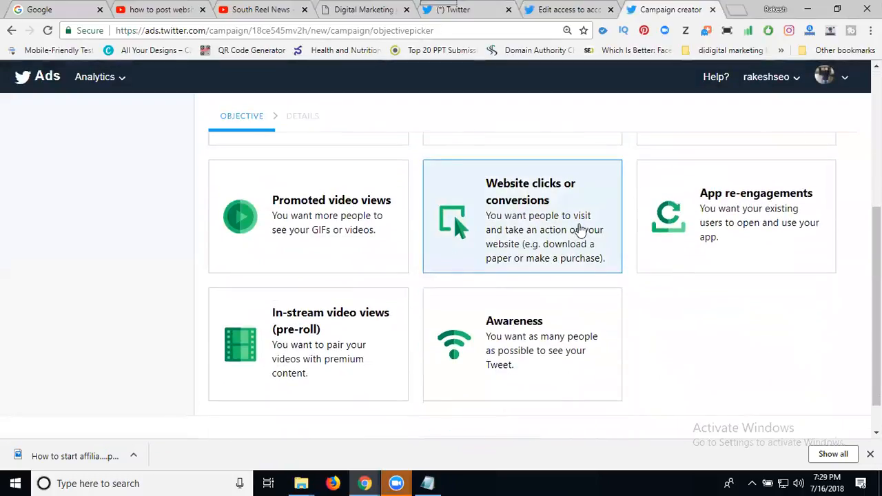
scroll("up", 3)
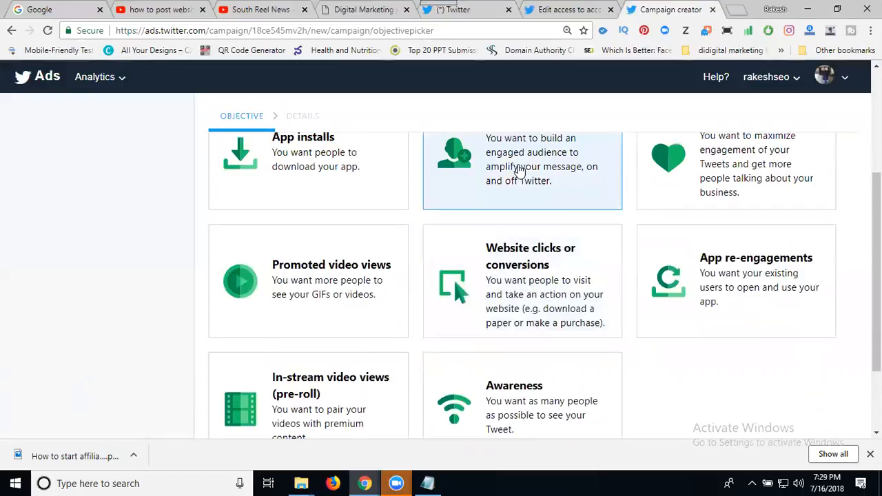
scroll("up", 3)
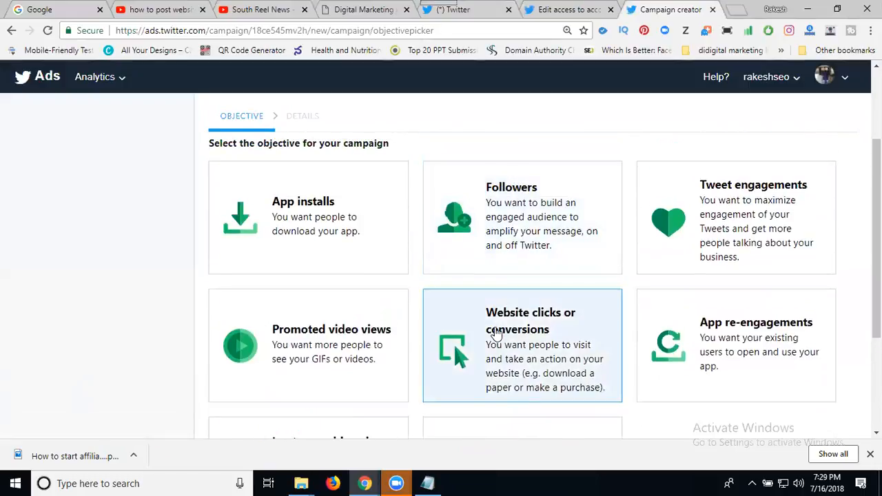
mouse_move(531, 330)
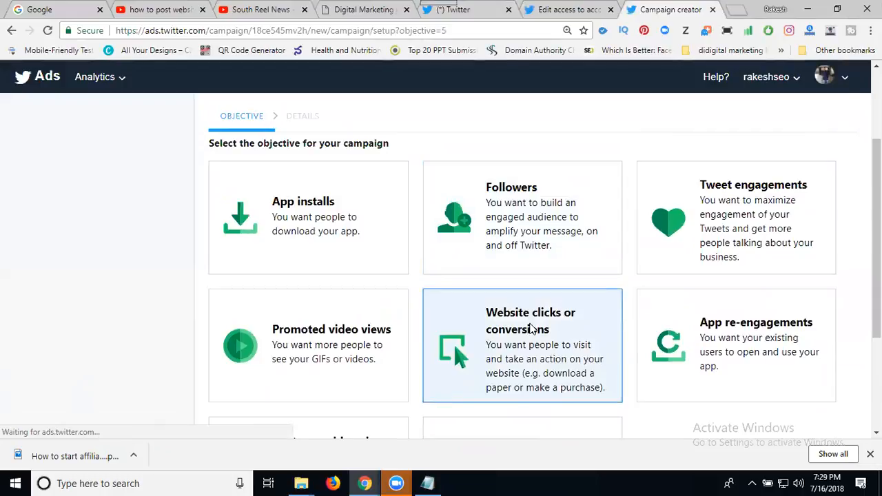
left_click(521, 345)
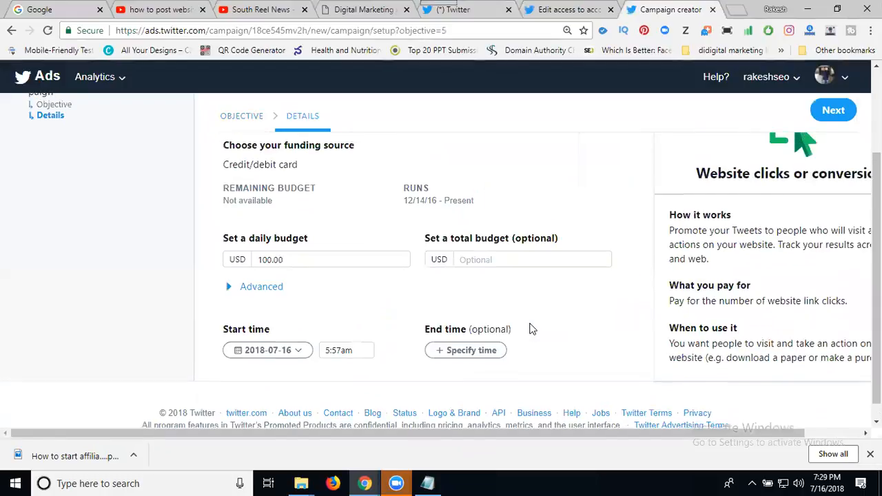
scroll("up", 3)
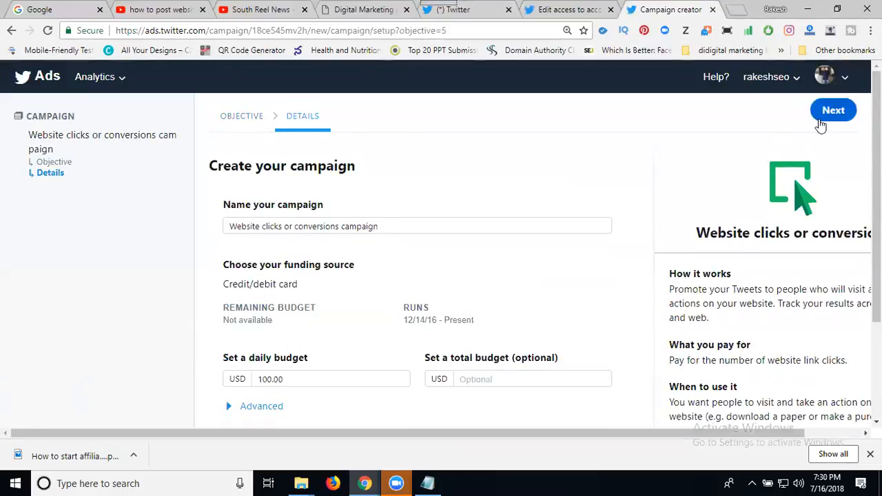
left_click(832, 109)
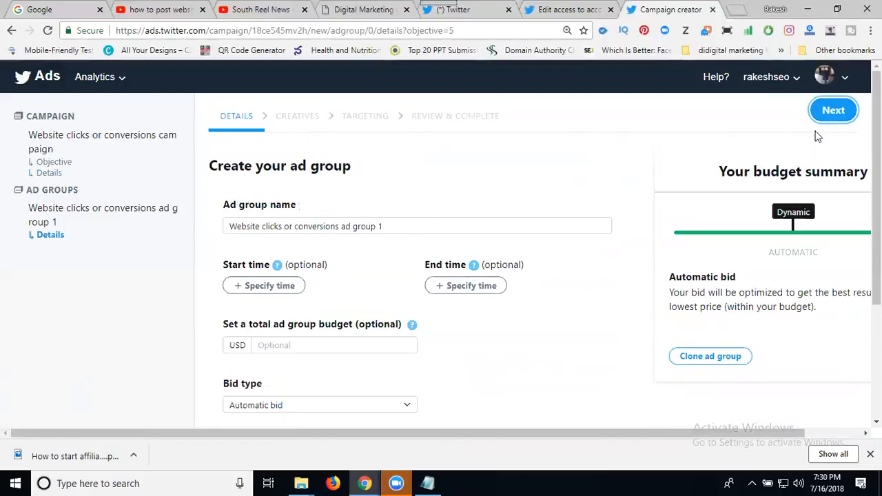
left_click(833, 110)
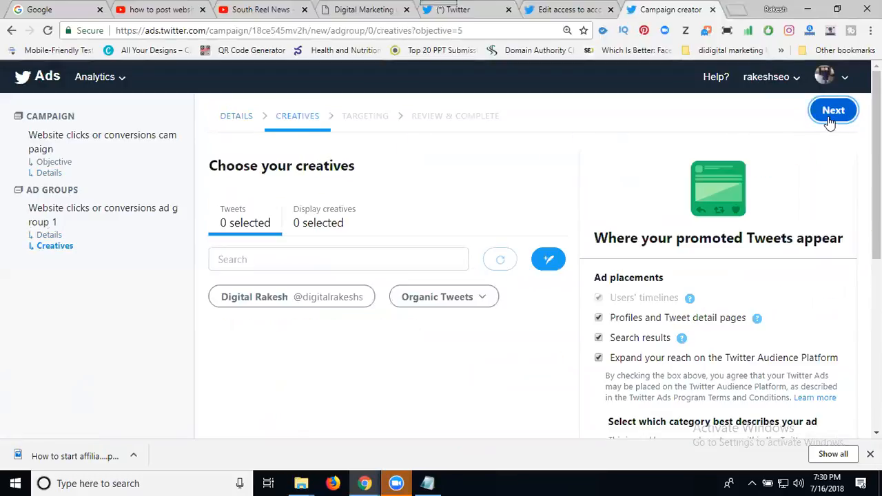
Step: Start composing a new promoted-only Tweet from the Creatives step
left_click(500, 259)
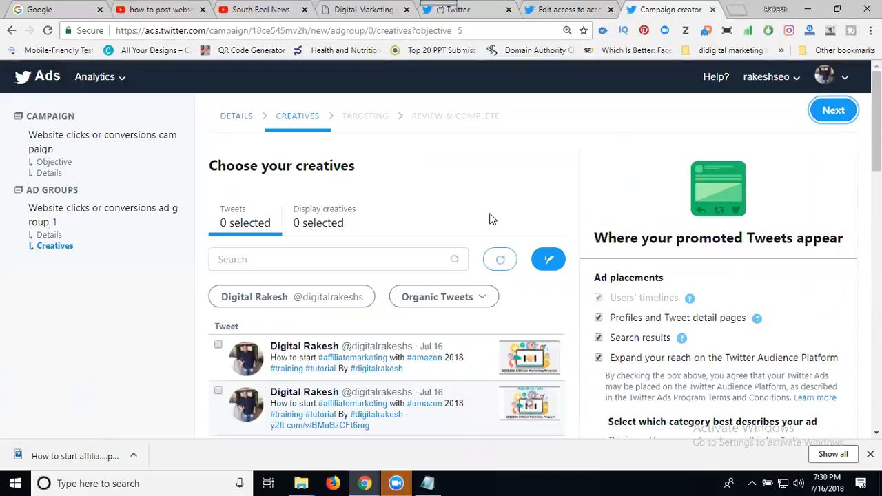
mouse_move(548, 259)
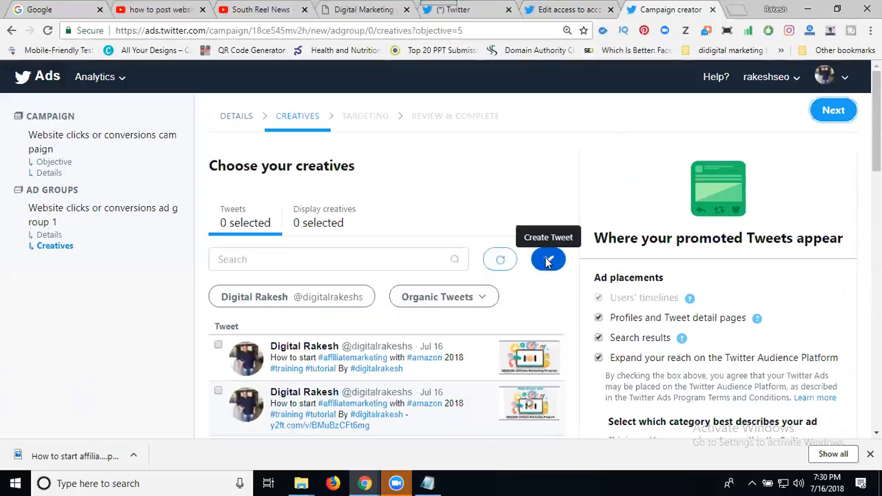
left_click(547, 259)
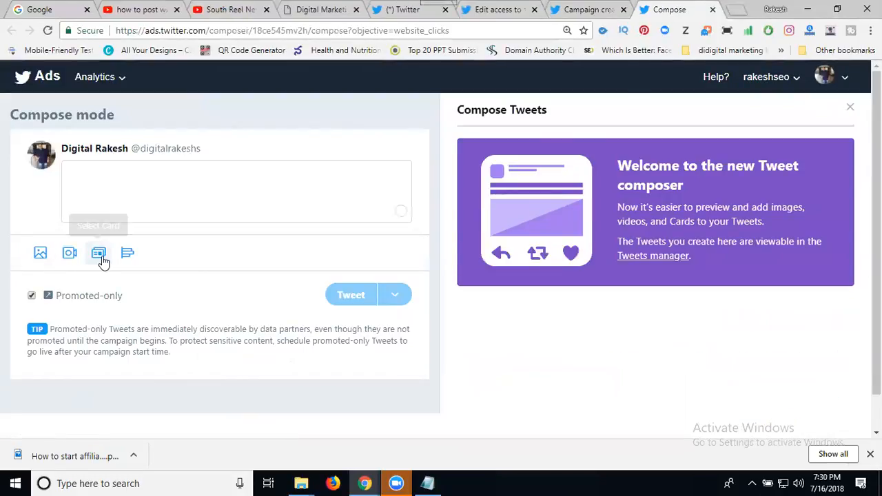
Step: Show the Select Card list, then glance at the regular Twitter compose box
left_click(99, 252)
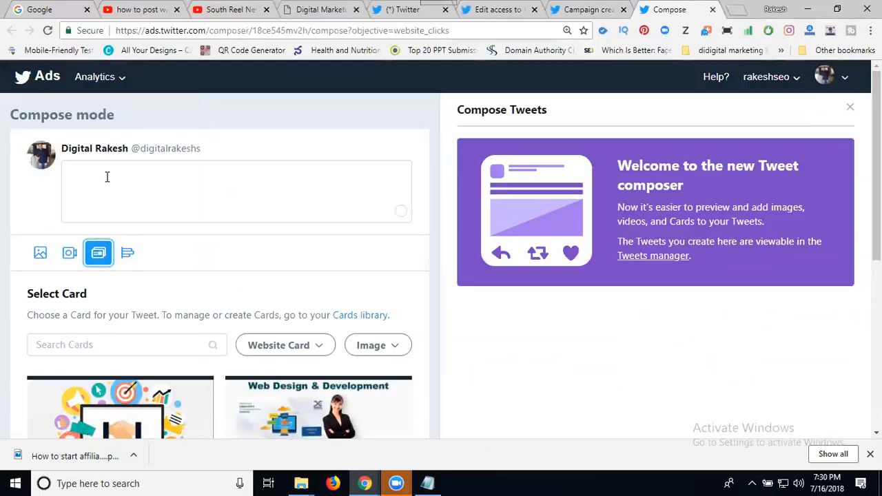
mouse_move(40, 253)
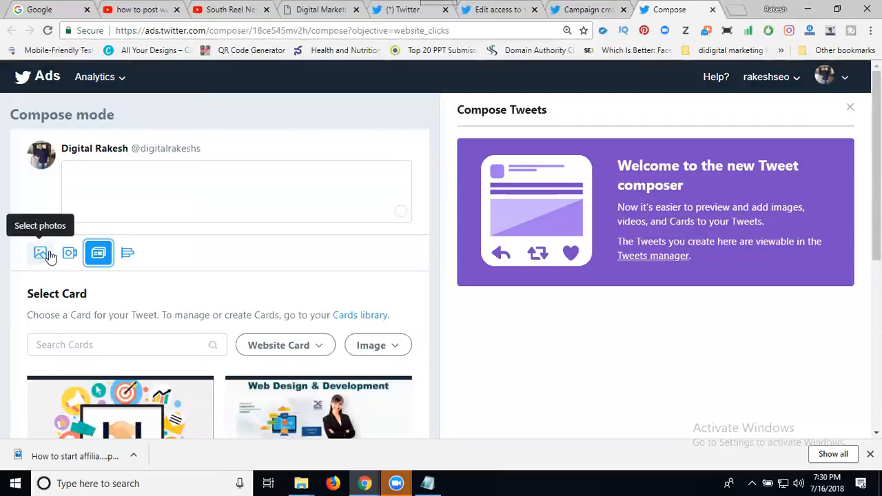
mouse_move(127, 253)
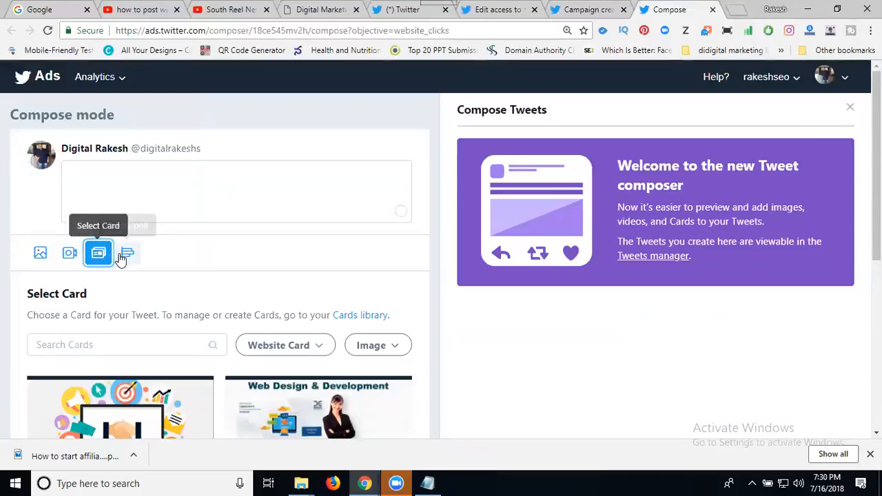
left_click(410, 9)
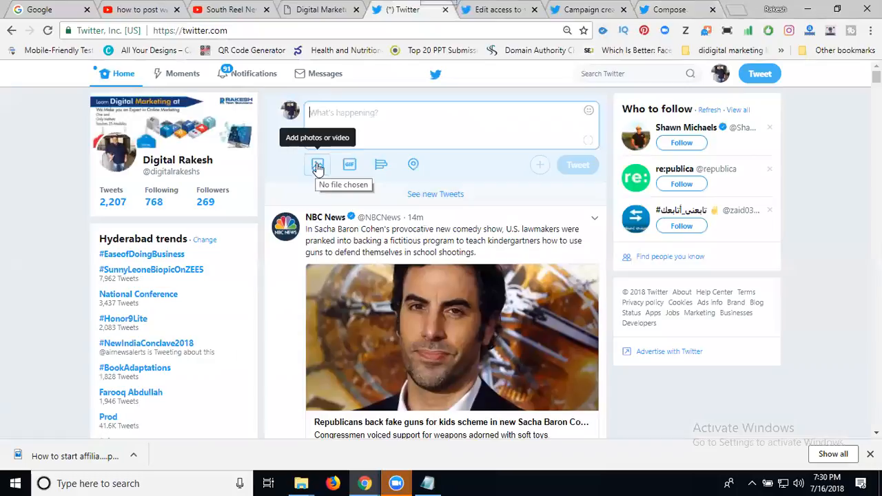
mouse_move(381, 164)
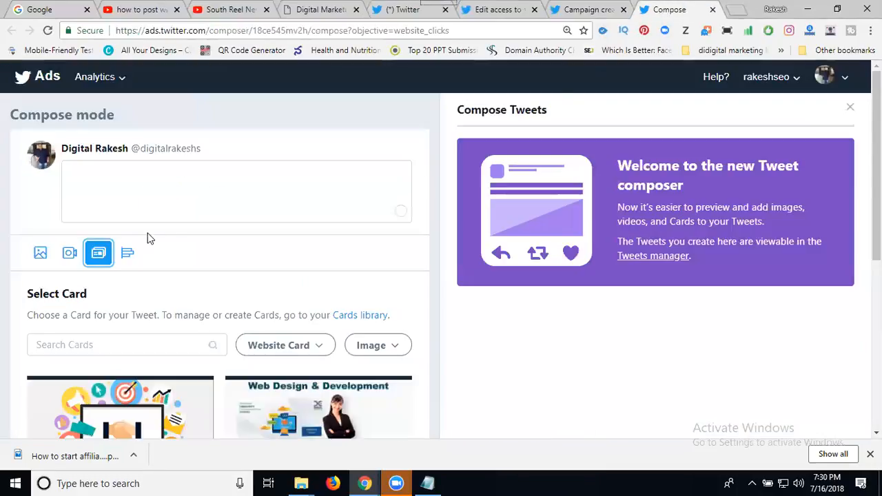
mouse_move(98, 253)
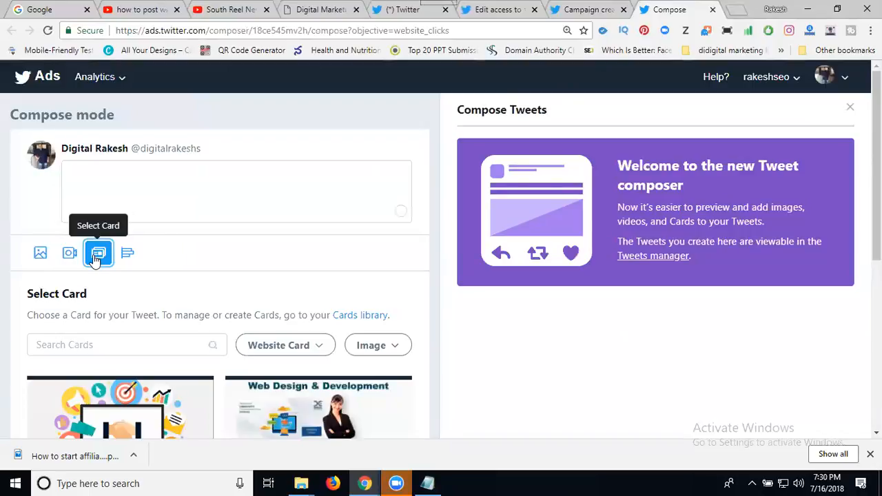
mouse_move(348, 319)
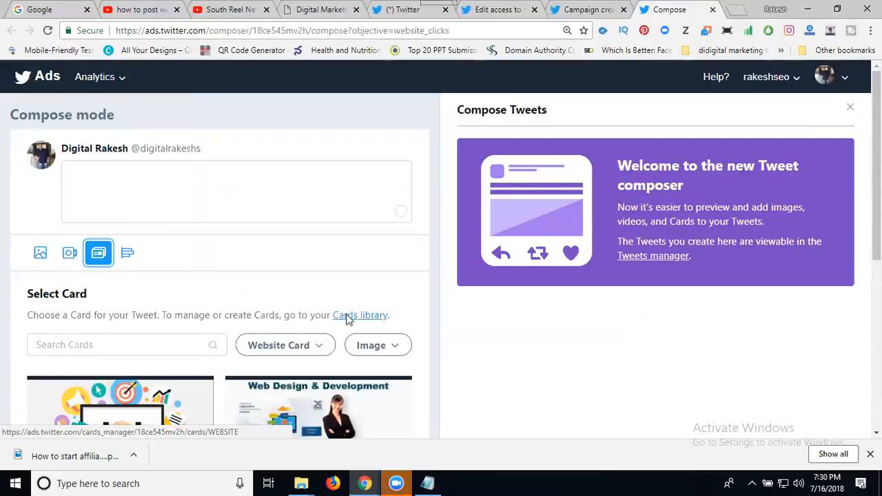
Step: Open the Cards library and visit the Digital Marketing Services In Hyderabad page
left_click(359, 314)
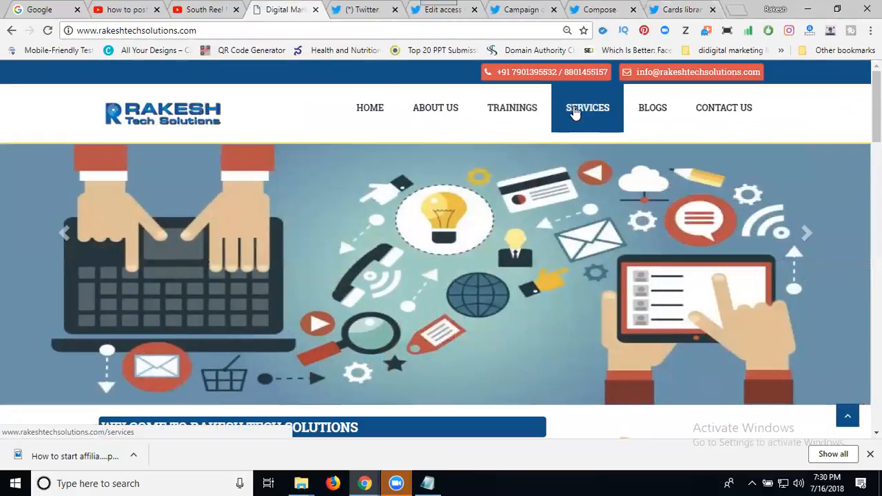
left_click(587, 108)
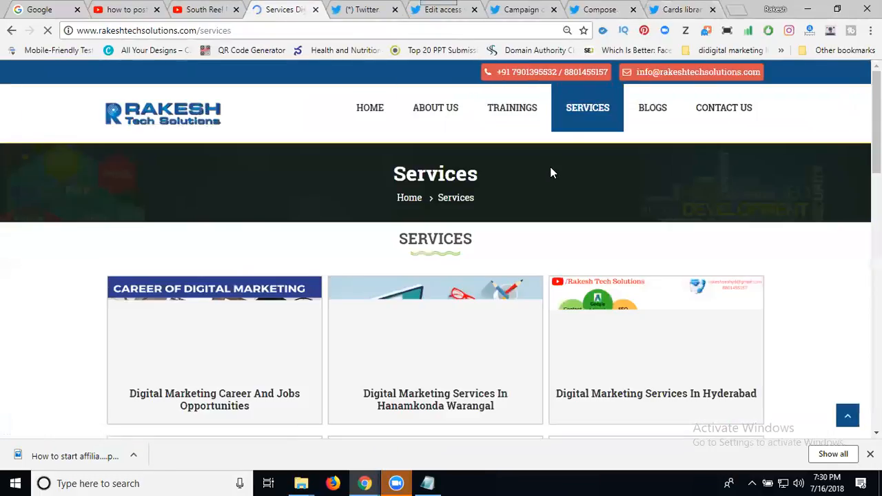
scroll("down", 3)
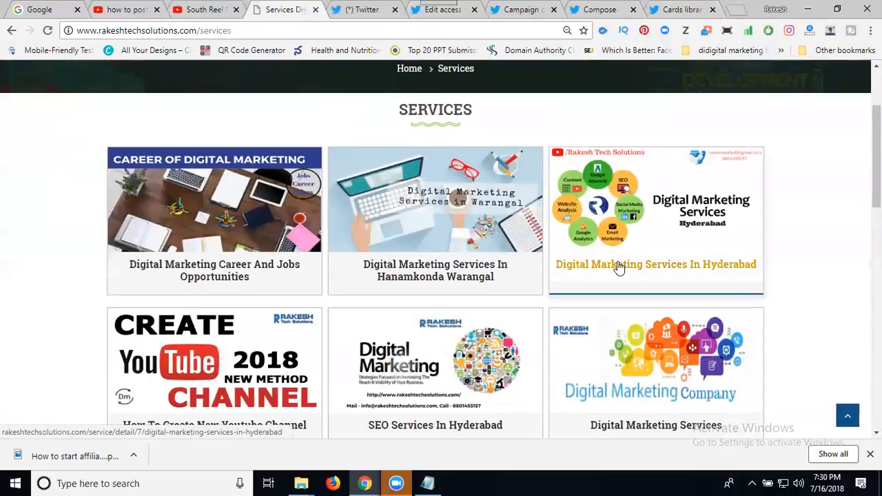
left_click(655, 264)
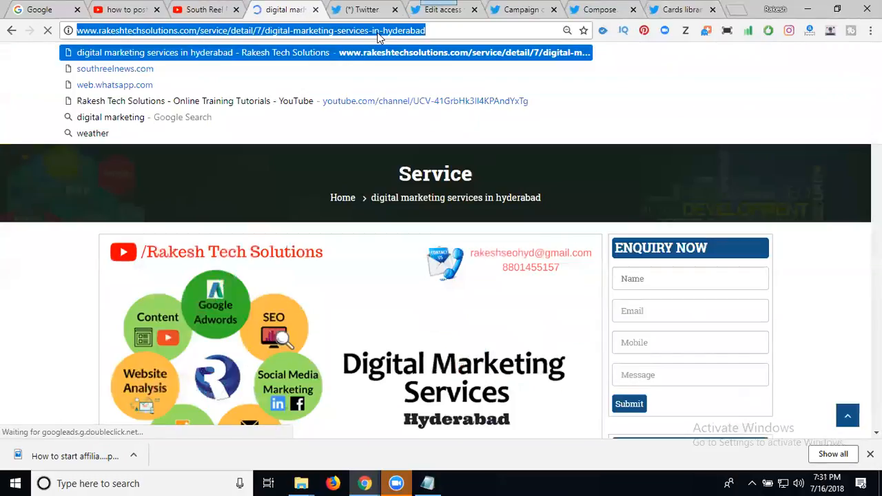
left_click(679, 10)
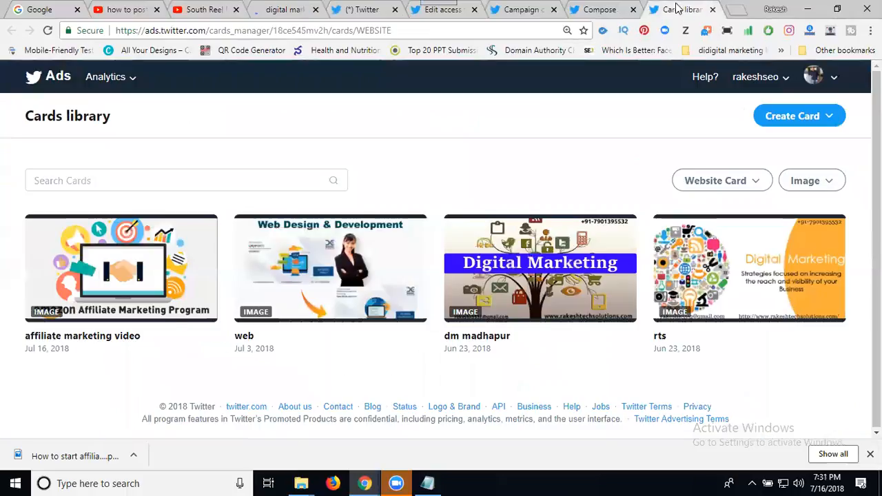
Step: Start a Website Card with the Hyderabad services URL and headline 'Digital Marketing Company in Madhapur'
left_click(799, 115)
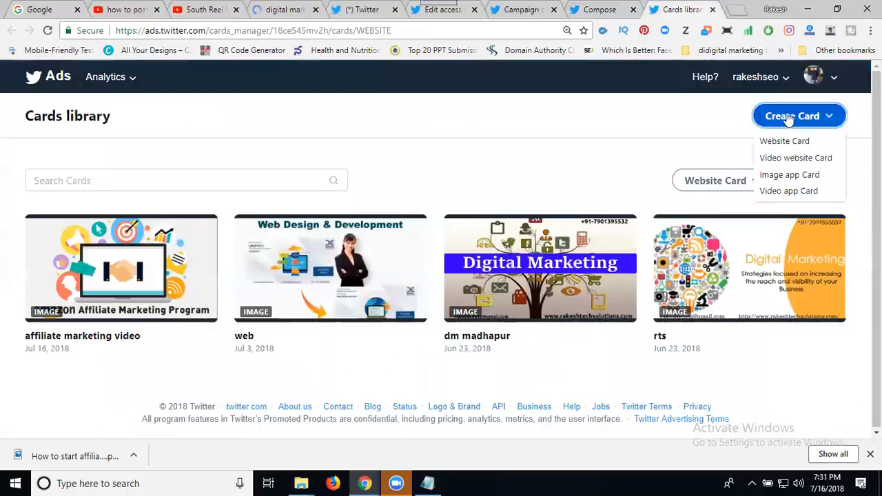
mouse_move(783, 141)
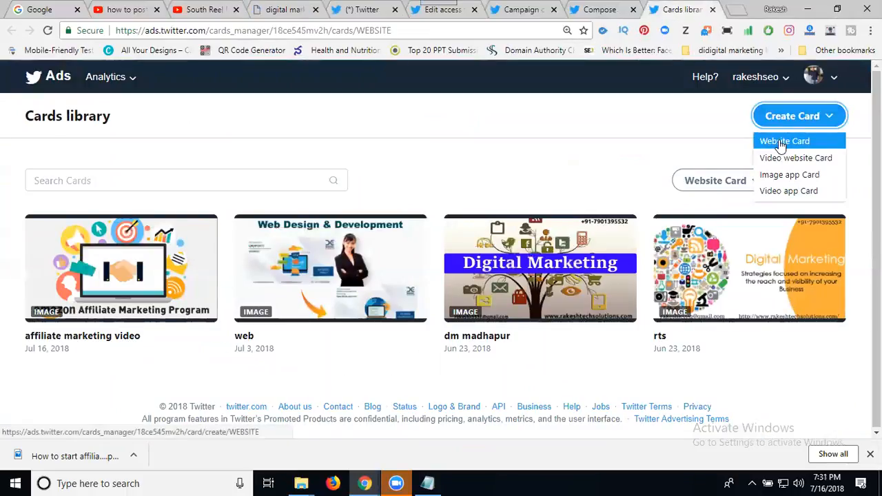
left_click(784, 140)
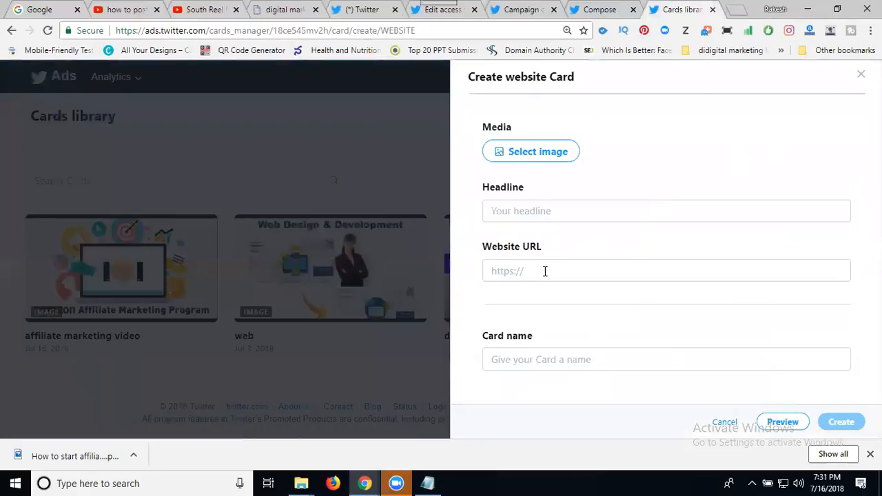
type("http://www.rakeshtechsolutions.com/service/detail/7/digital-marketing-services")
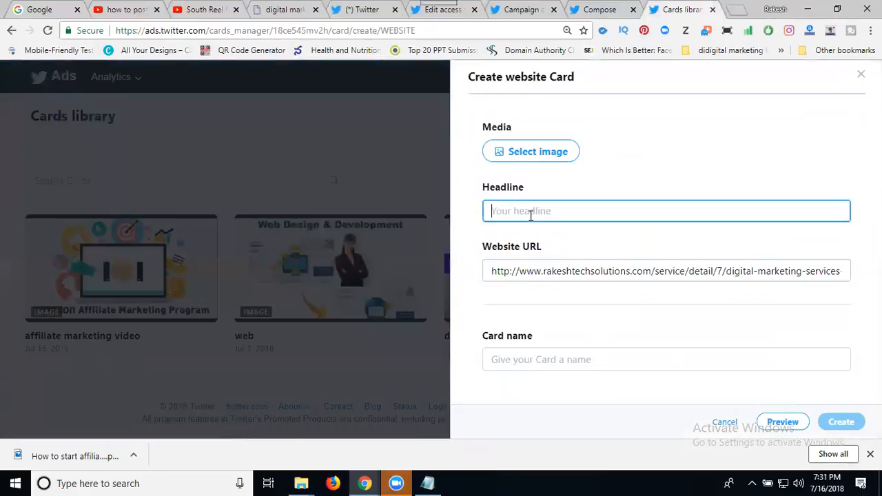
type("Digit")
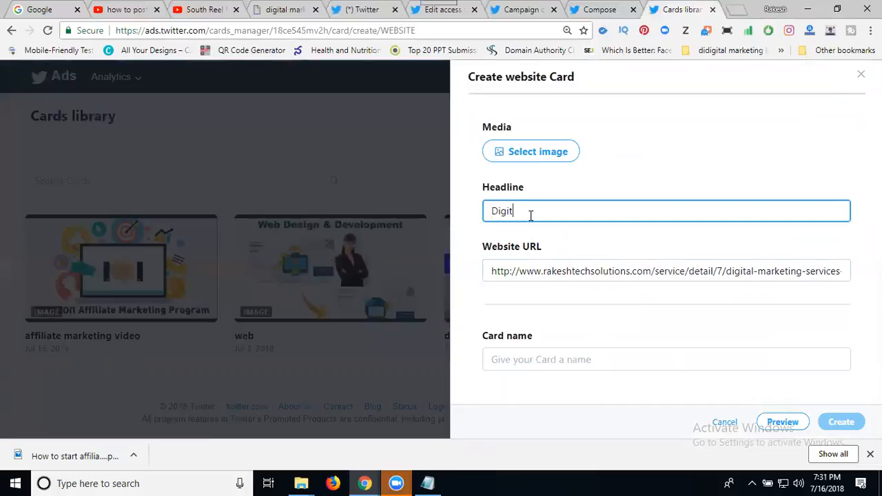
type("al Marketing Comp")
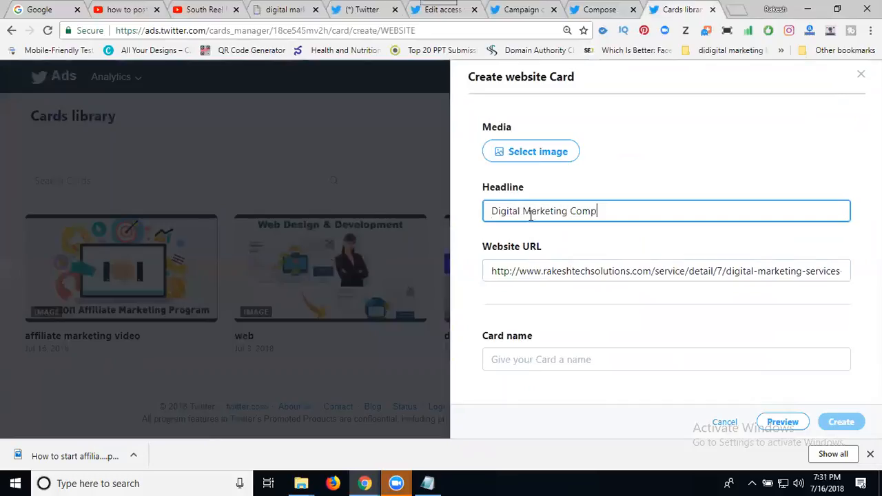
type("any in Ma")
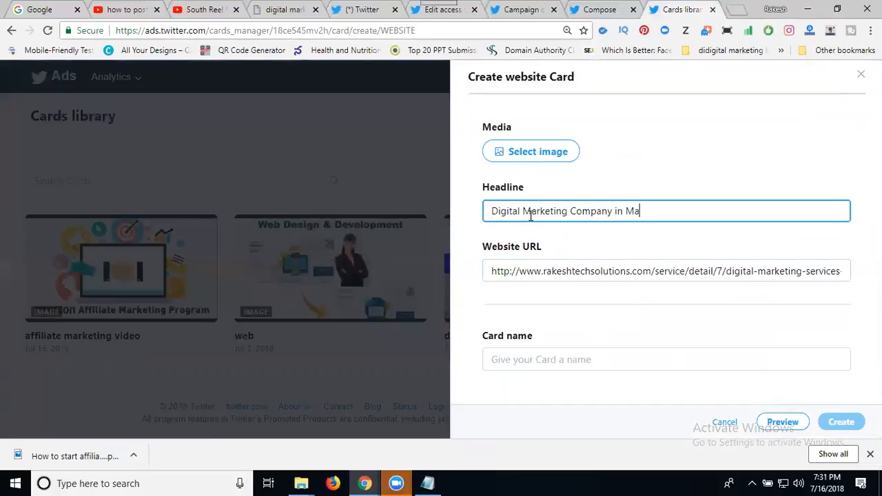
type("dhapur")
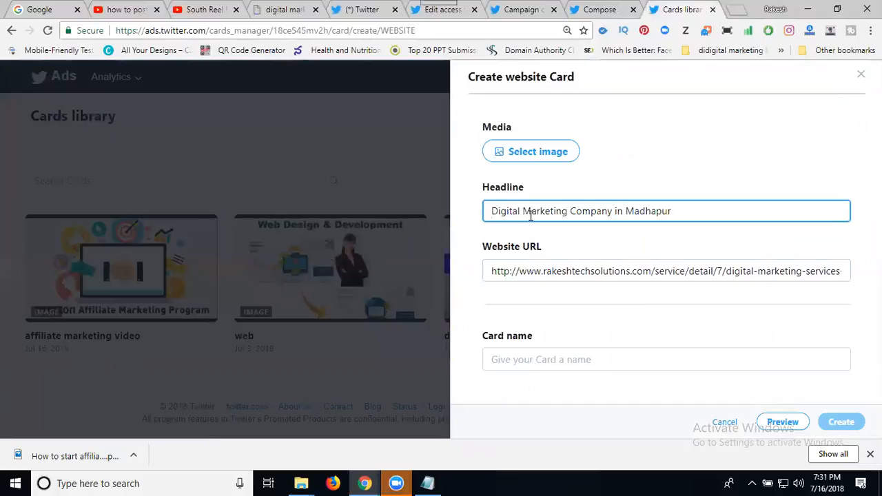
Step: Name the card 'Digital Marketing madhapur'
double_click(551, 211)
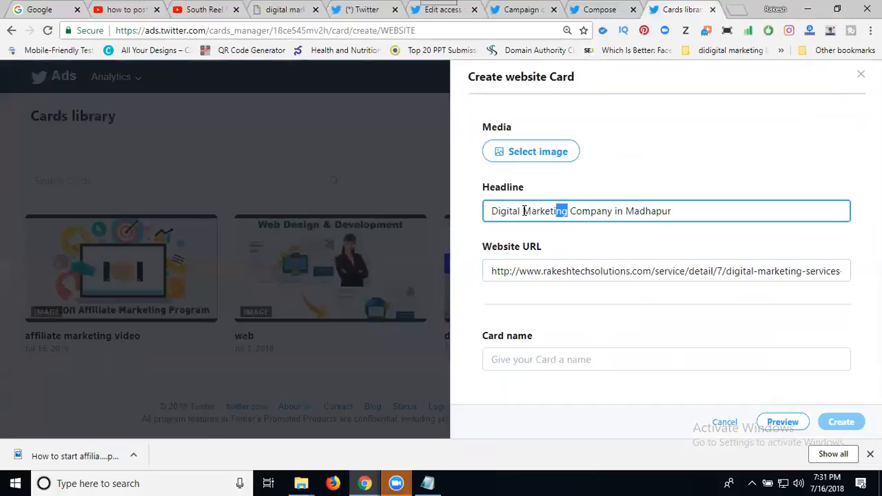
left_click(665, 359)
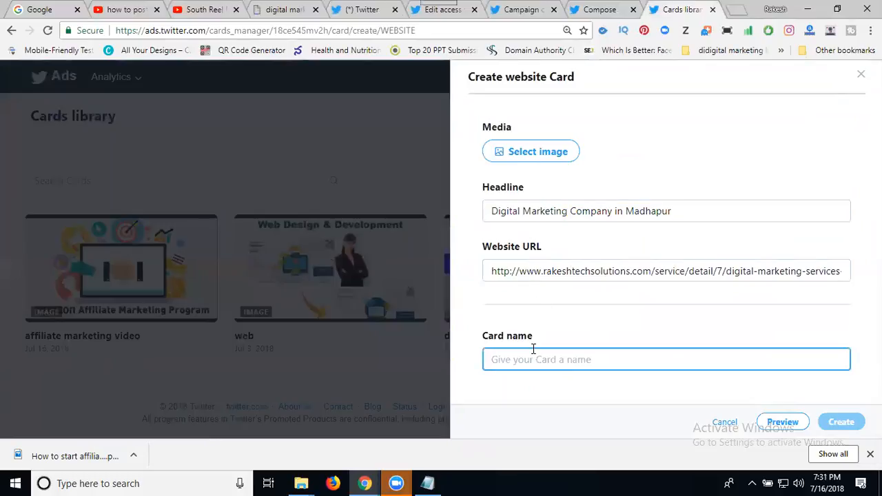
type("Digital Marketing ma")
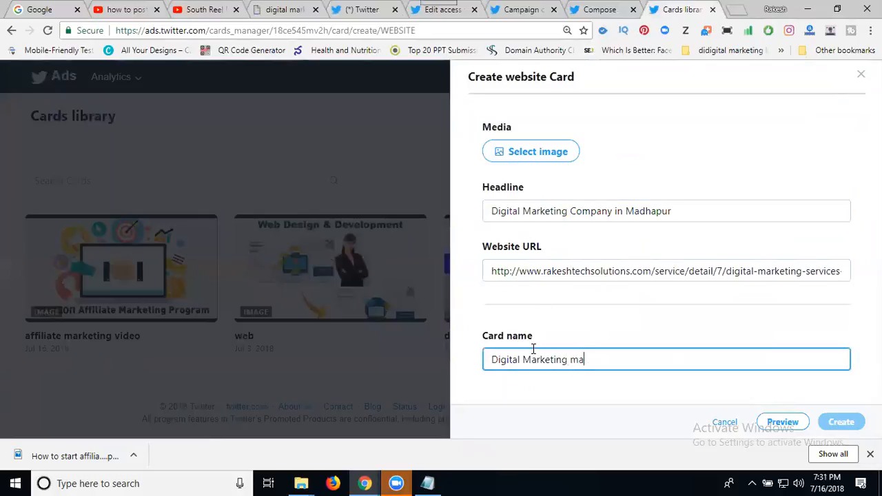
type("dhapur")
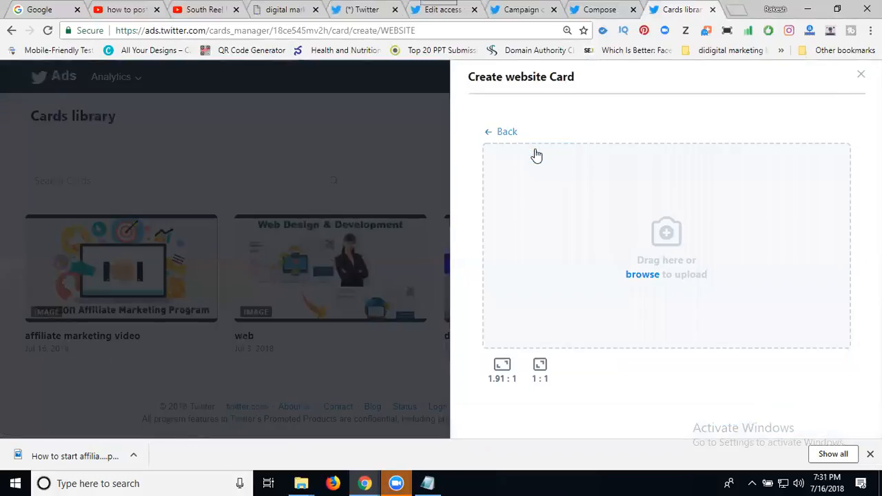
mouse_move(654, 236)
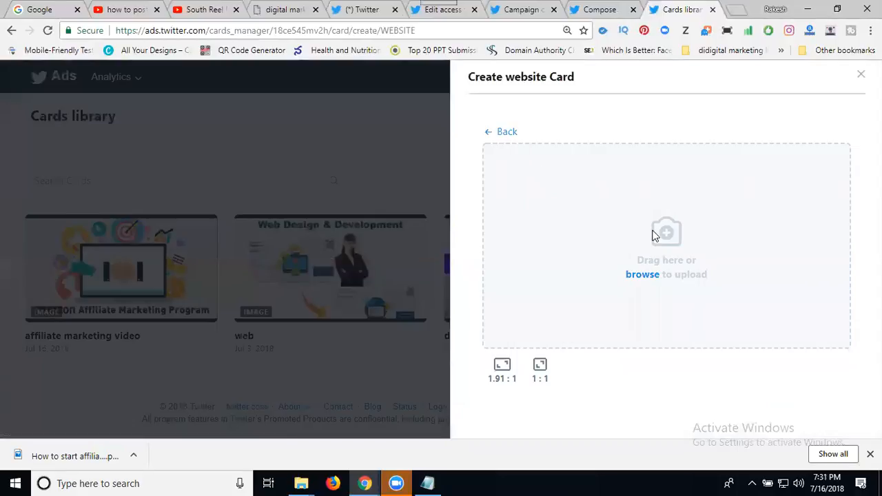
Step: Upload the 'skype' image from E:\Projects\digital marketing as the card's media
left_click(642, 274)
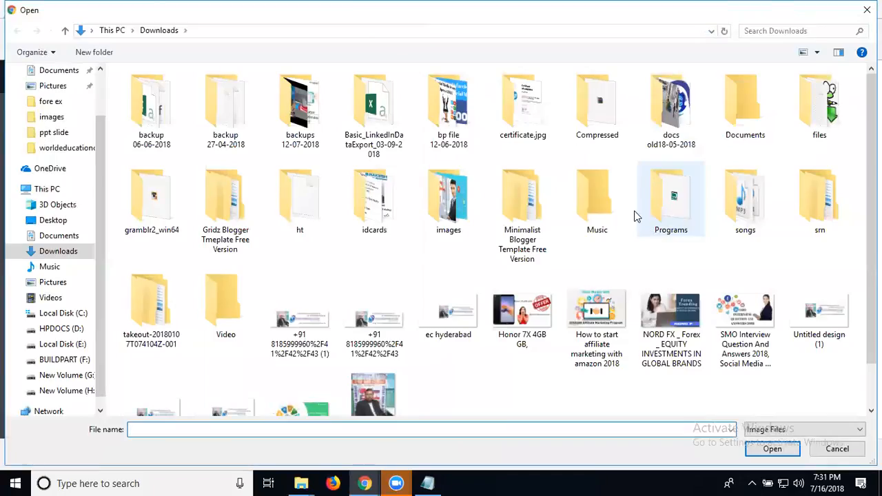
left_click(63, 344)
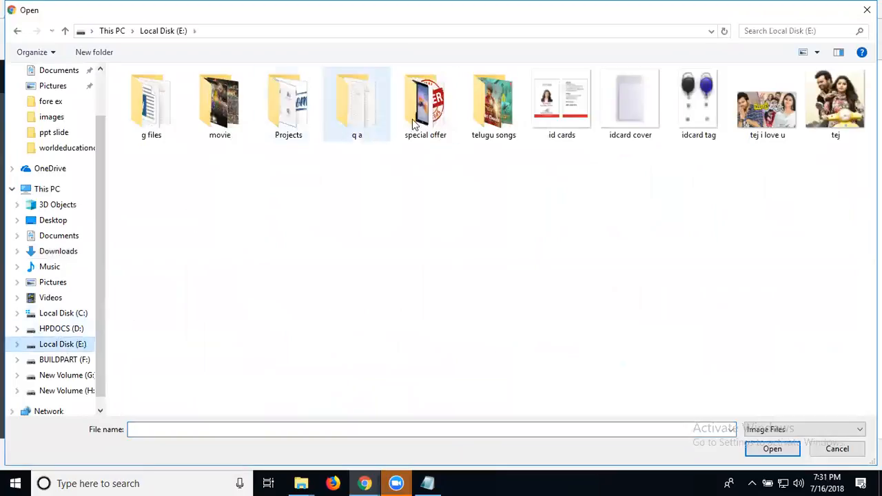
double_click(287, 103)
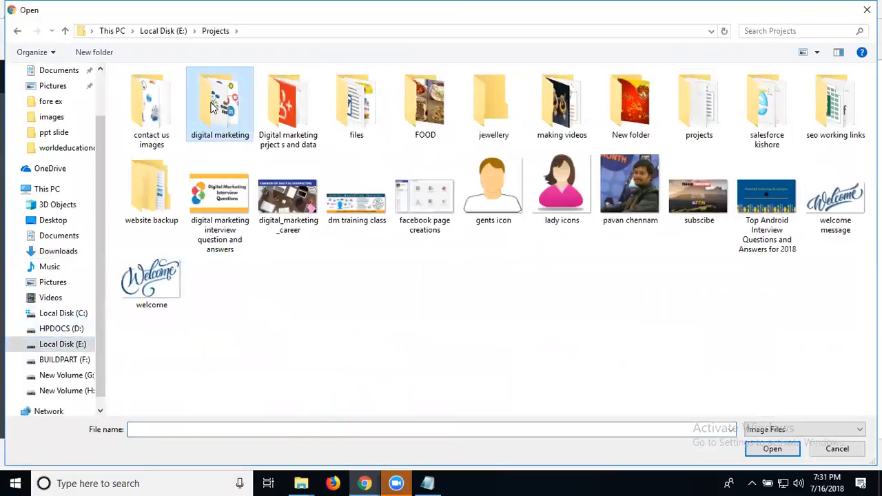
double_click(219, 103)
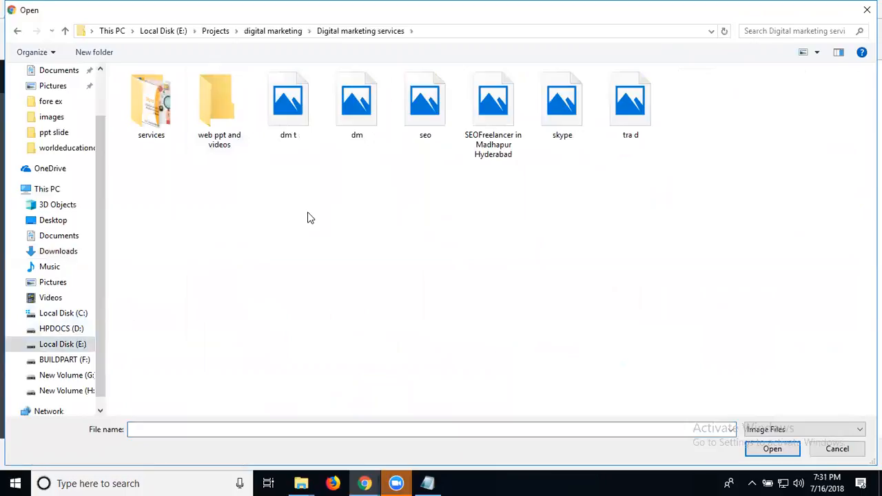
left_click(562, 104)
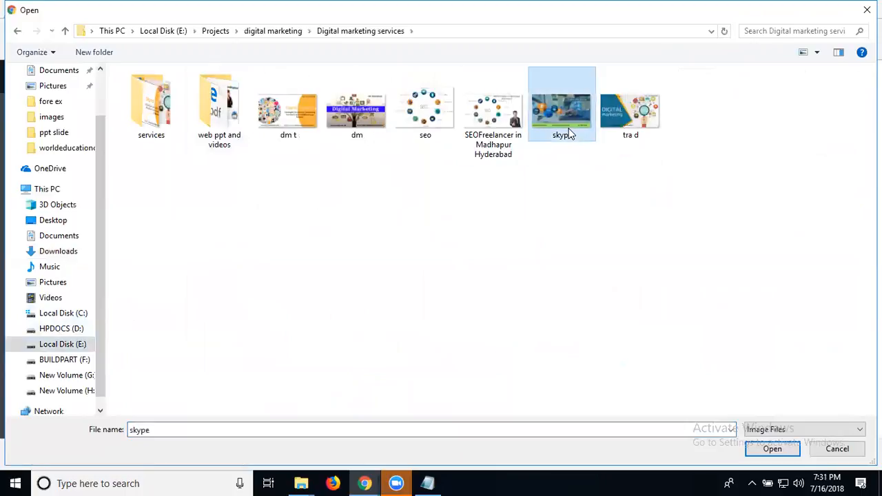
left_click(772, 449)
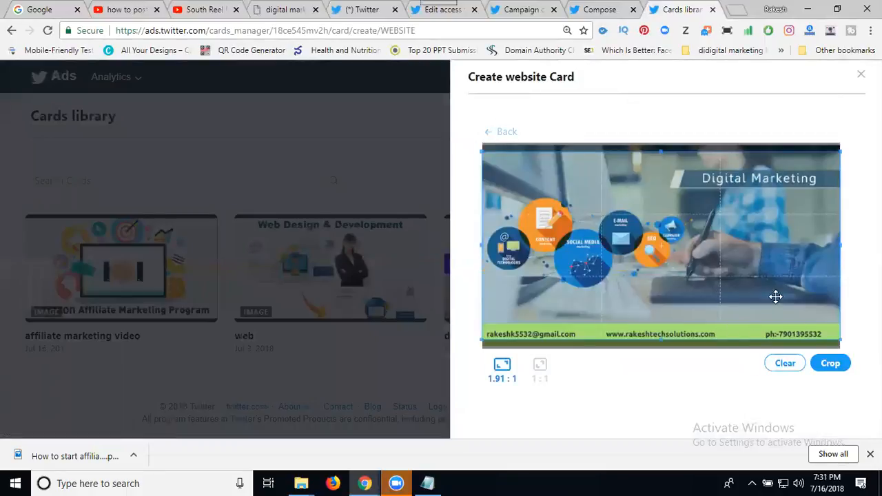
Step: Confirm the image crop and save the 'Digital Marketing madhapur' website card
left_click(829, 363)
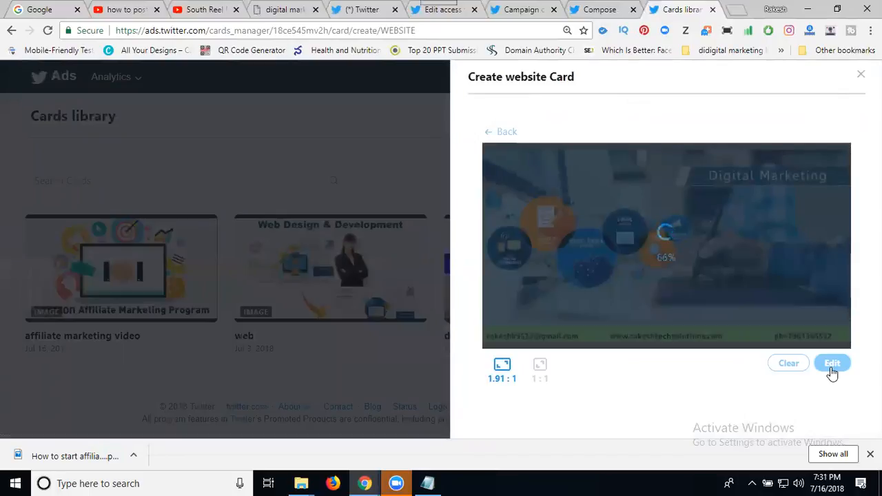
left_click(831, 363)
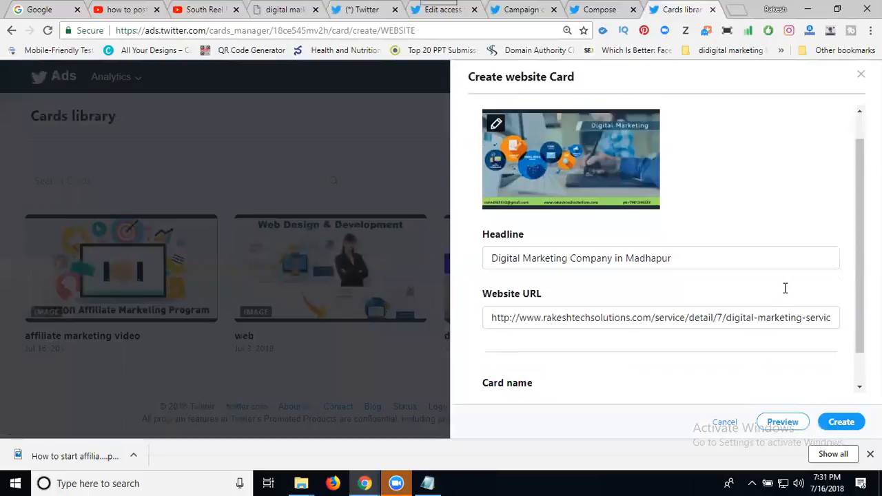
scroll("down", 3)
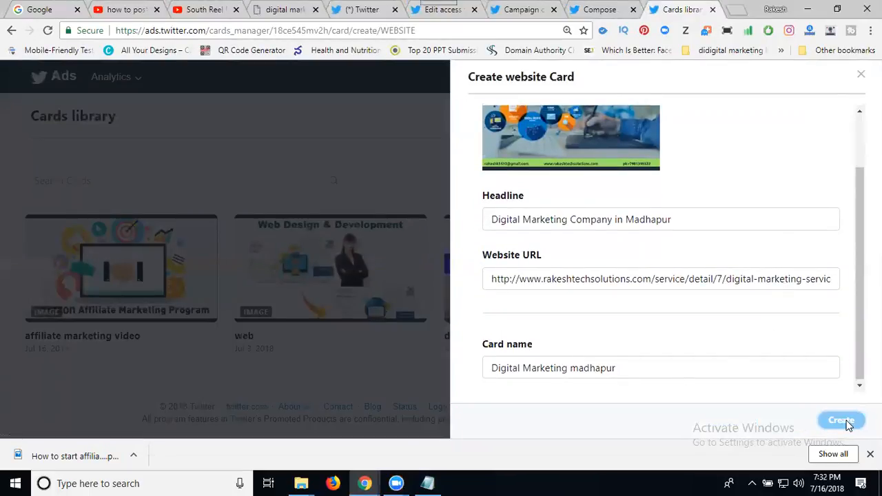
left_click(840, 421)
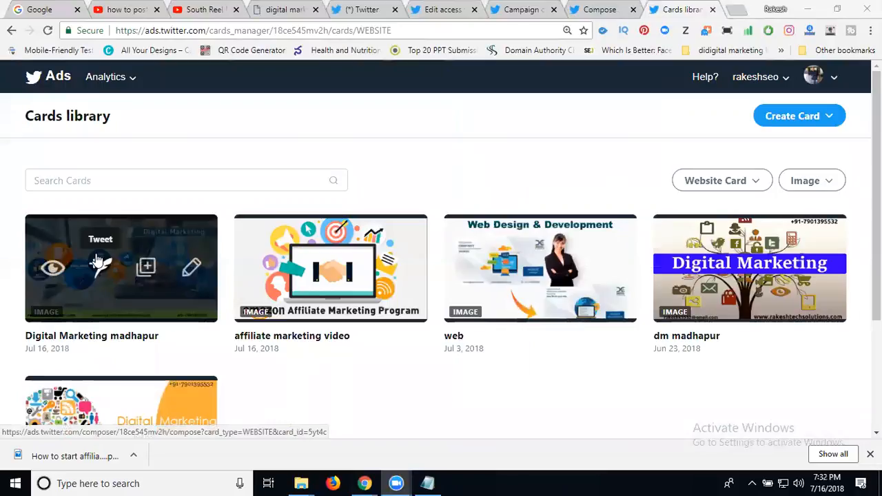
mouse_move(145, 220)
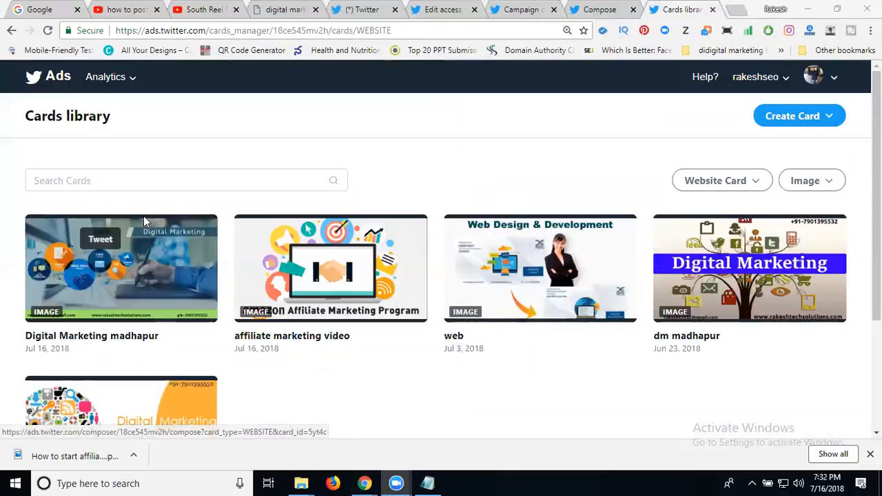
mouse_move(121, 267)
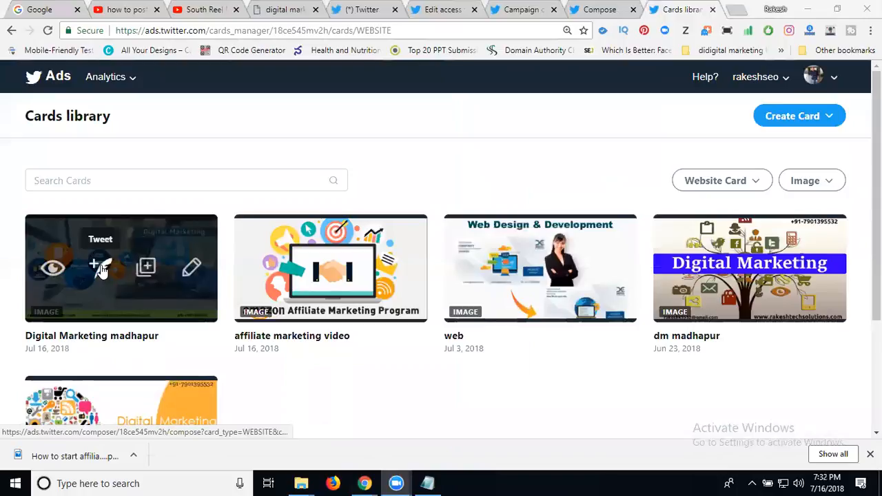
Step: Start a new tweet from the Digital Marketing madhapur card's Tweet icon in the Cards library
left_click(100, 268)
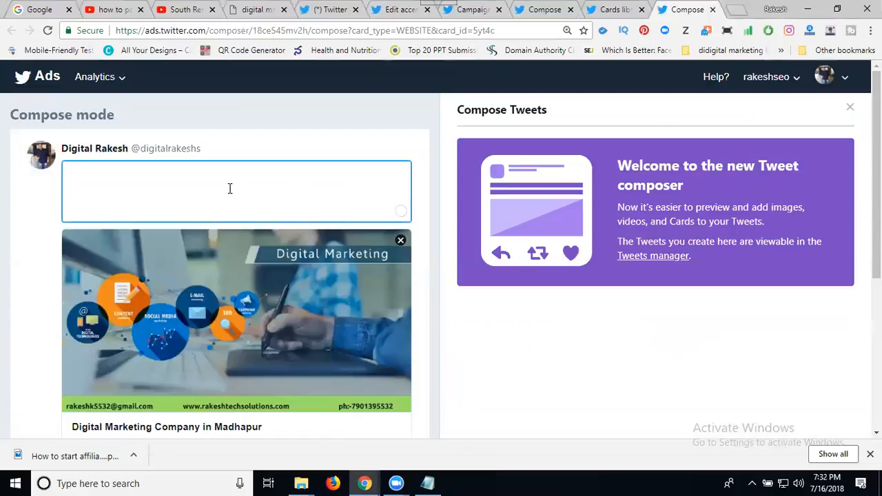
type("#")
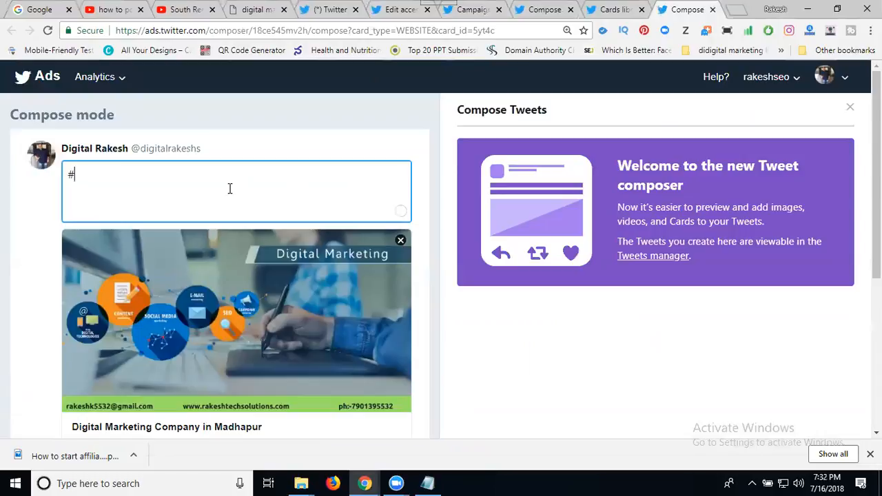
type("di")
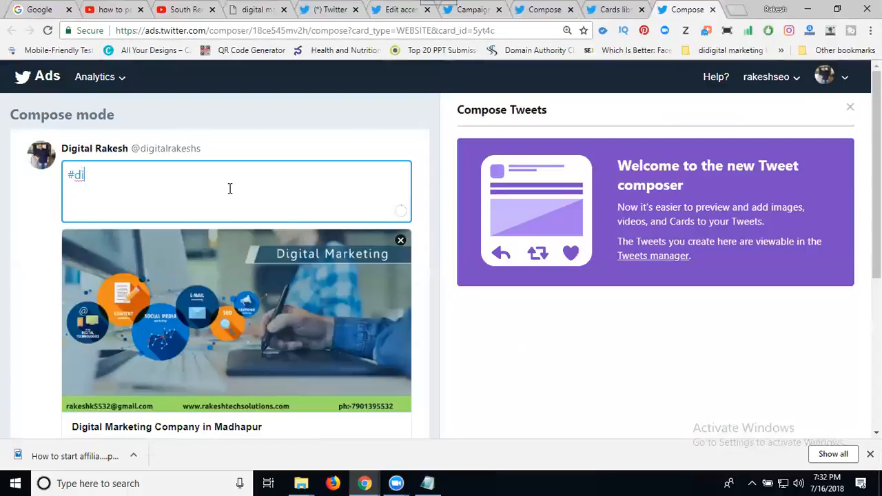
type("gitalmar")
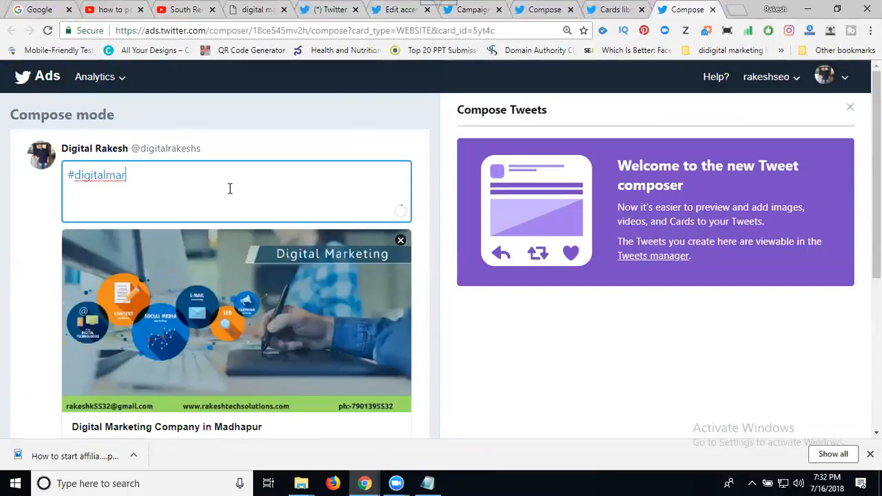
type("keting")
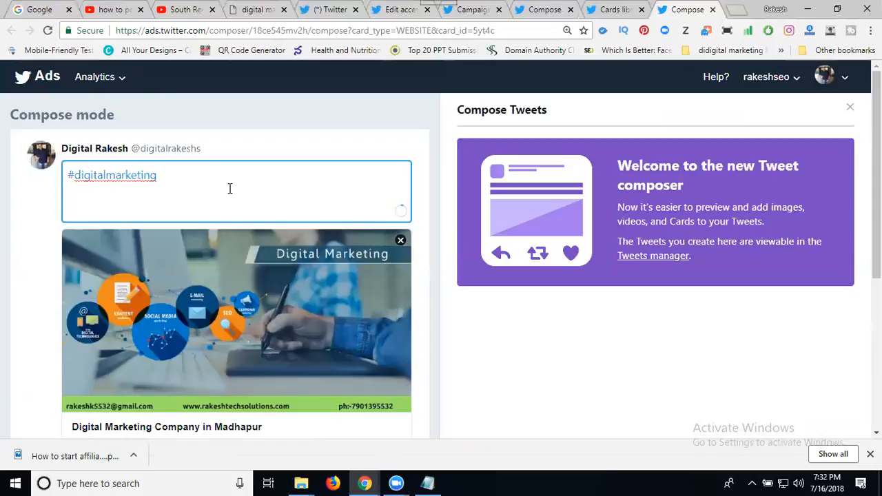
type("#co")
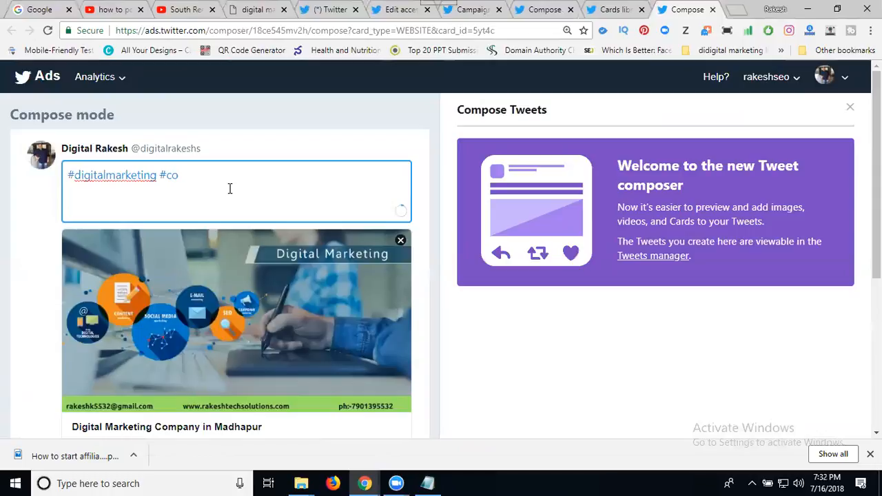
type("mpany")
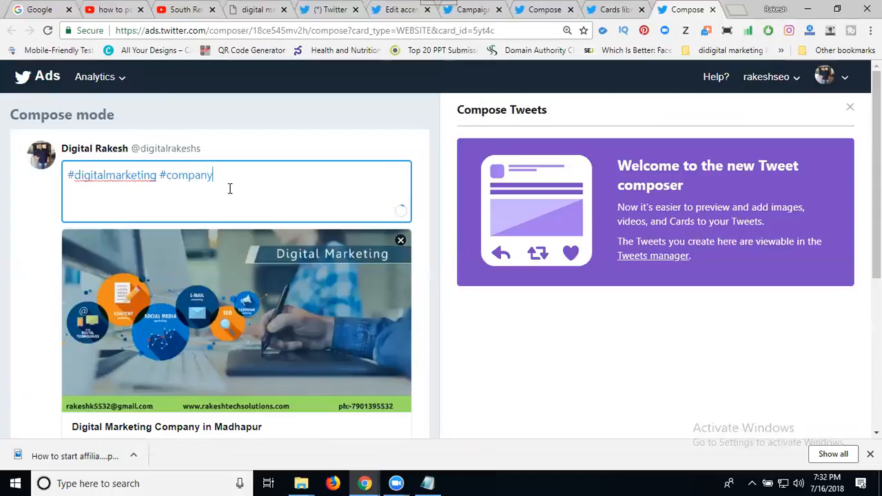
type("#madhap")
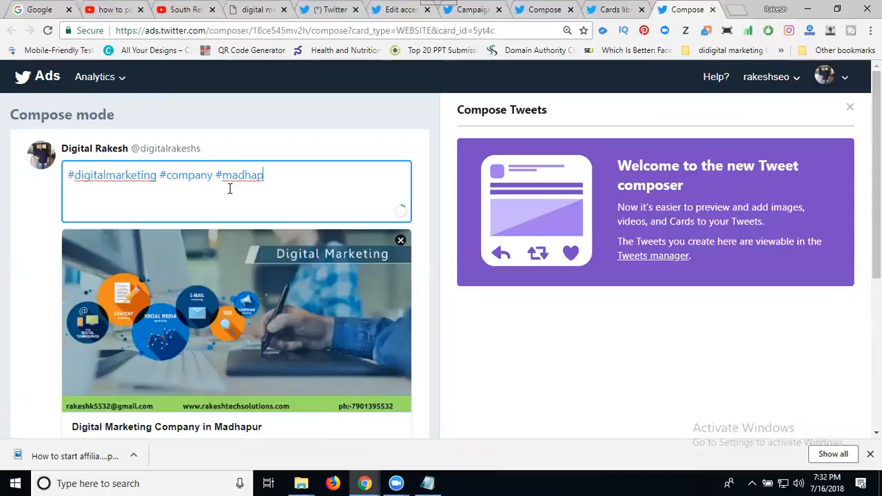
type("#hyde")
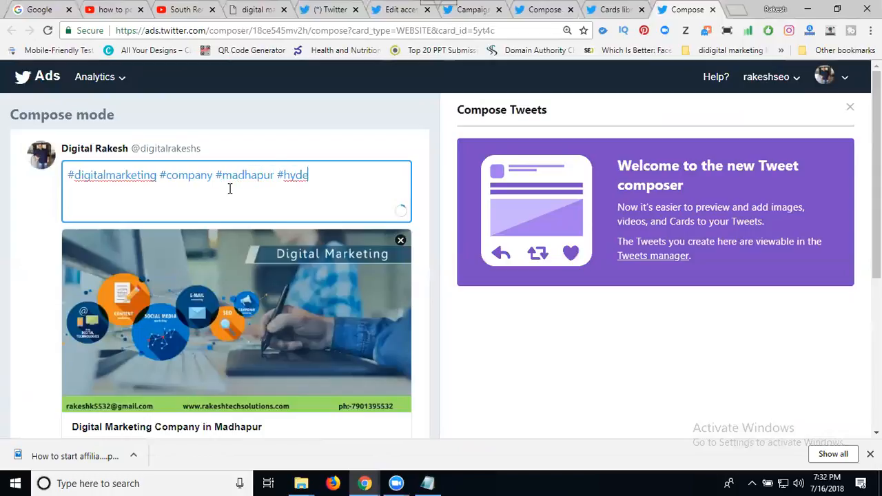
type("rabad -")
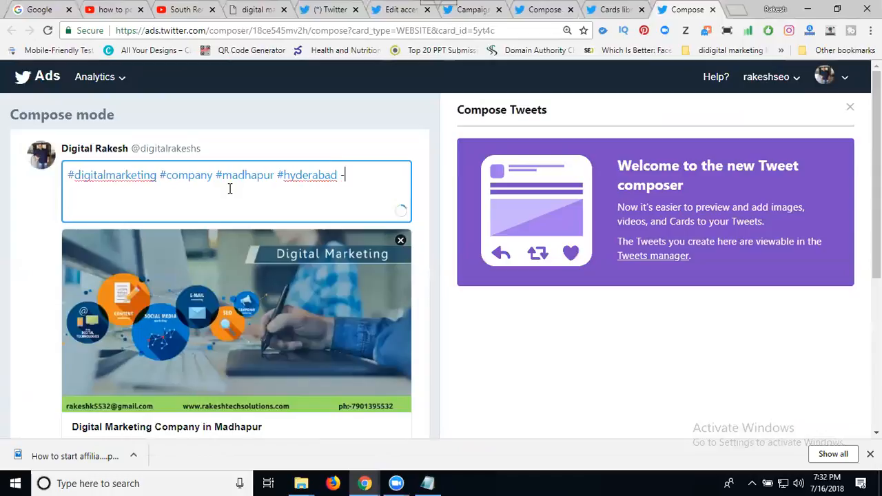
type("#rakeshtechsolu")
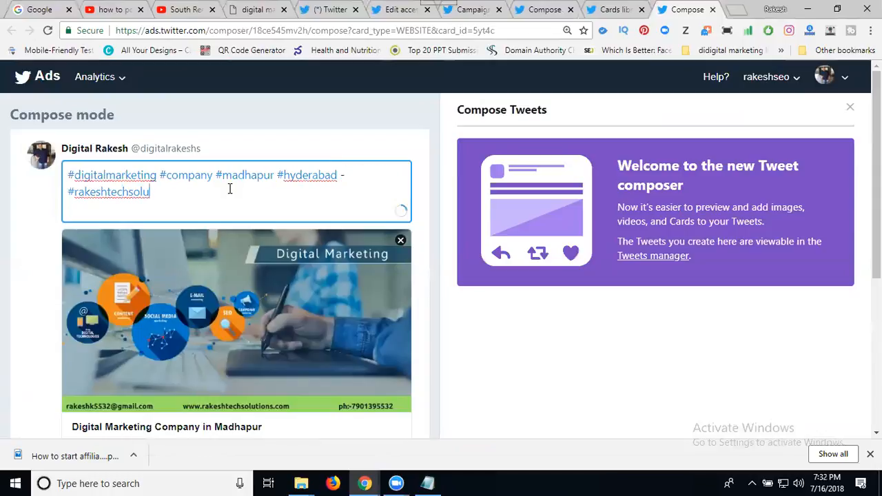
type("tions")
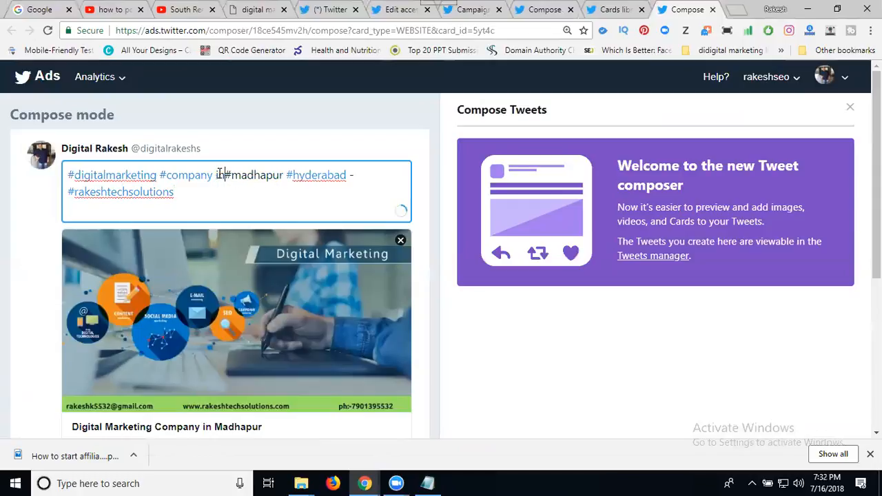
type("n")
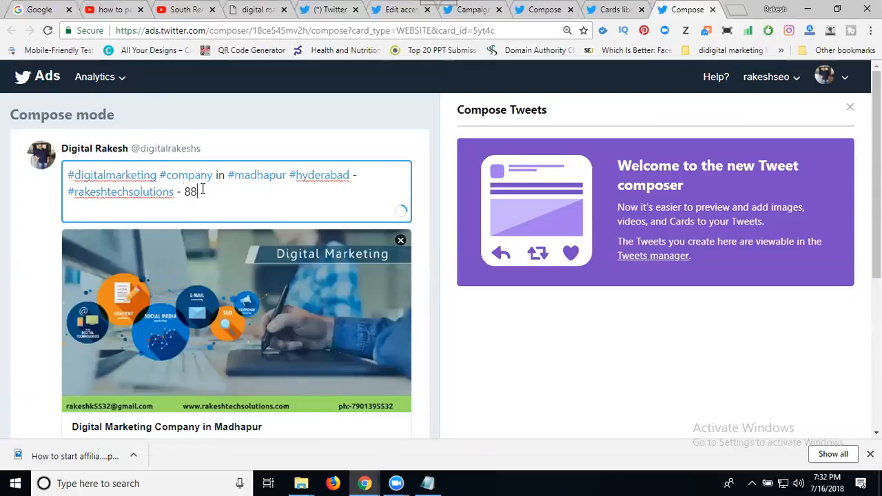
type("01455157")
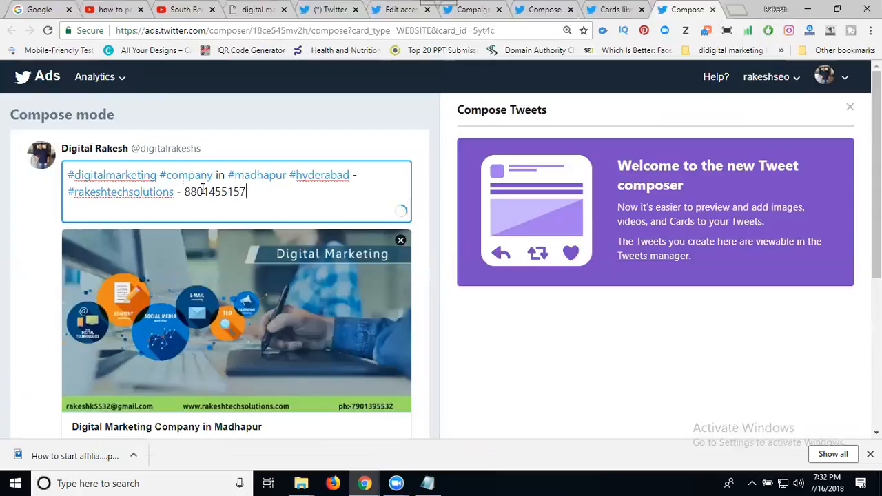
scroll("down", 3)
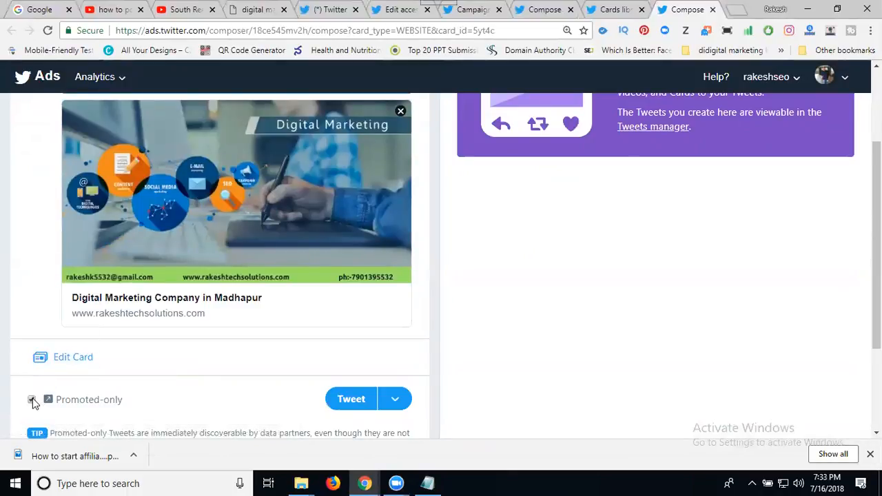
Step: Uncheck Promoted-only, send the card tweet, and return to the Twitter home feed
left_click(32, 400)
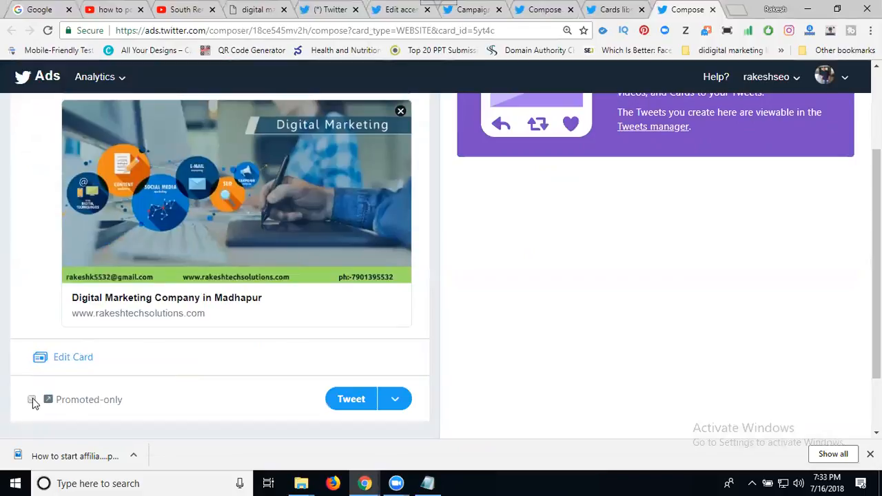
mouse_move(350, 399)
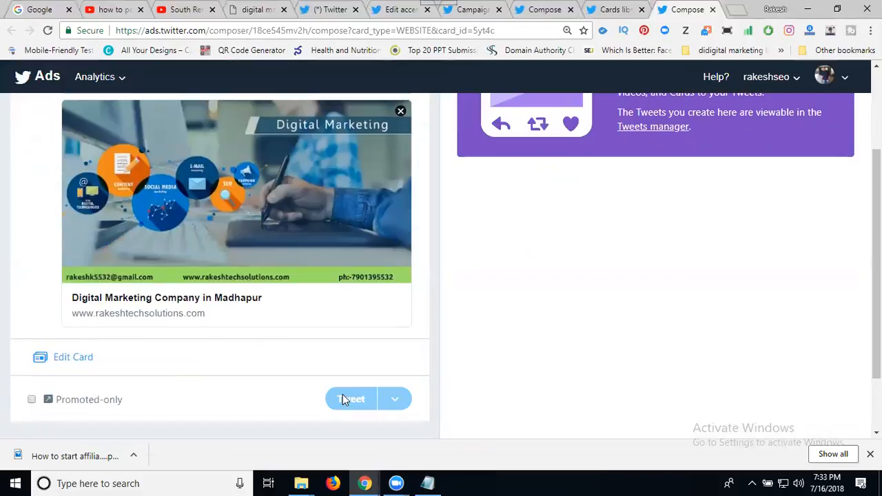
left_click(351, 399)
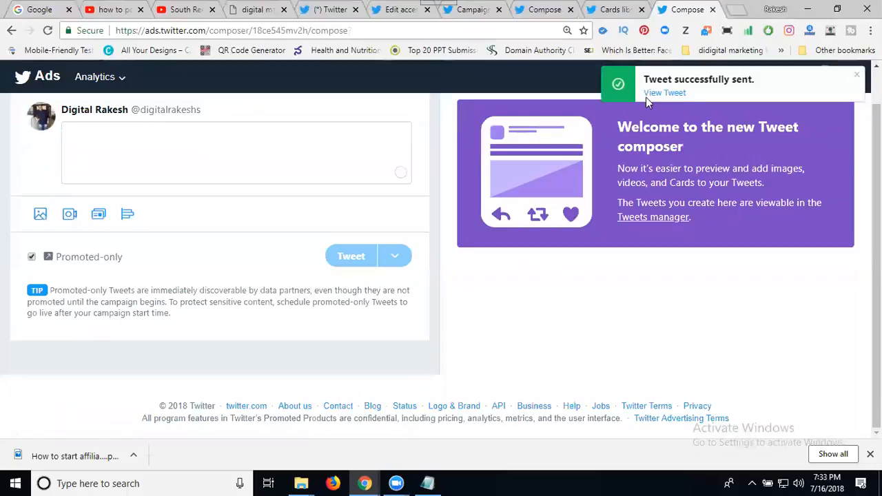
left_click(334, 9)
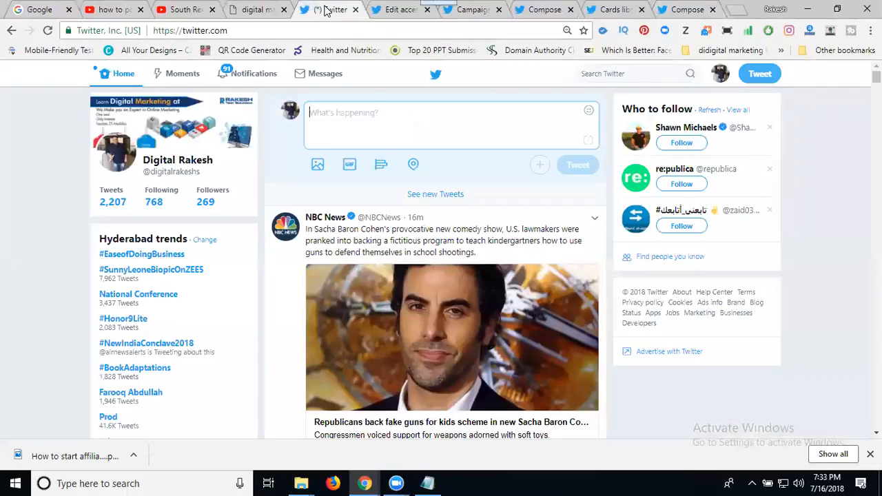
Step: Reload Twitter and open the Digital Rakesh profile's Tweets to view the new card tweet
left_click(48, 30)
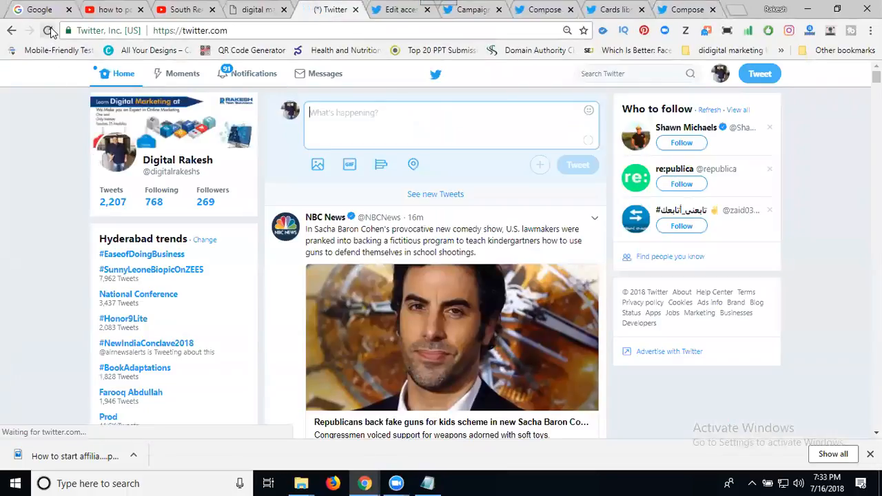
left_click(49, 30)
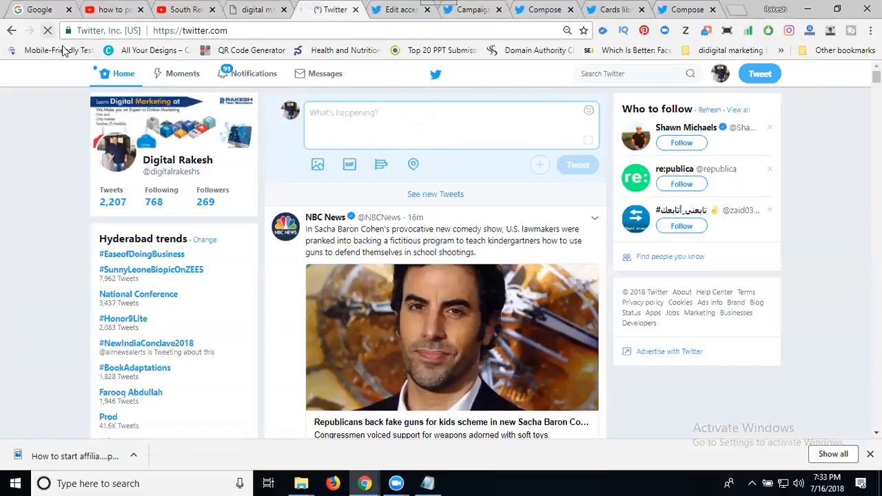
left_click(112, 202)
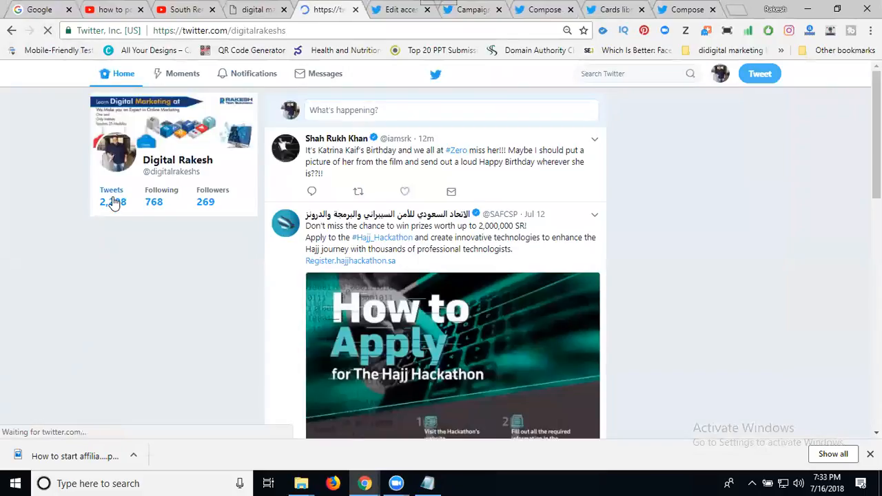
left_click(178, 159)
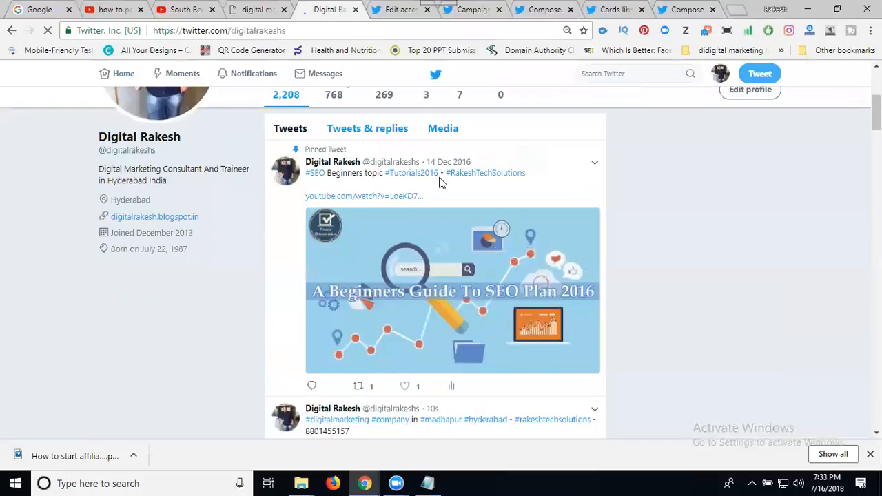
scroll("down", 3)
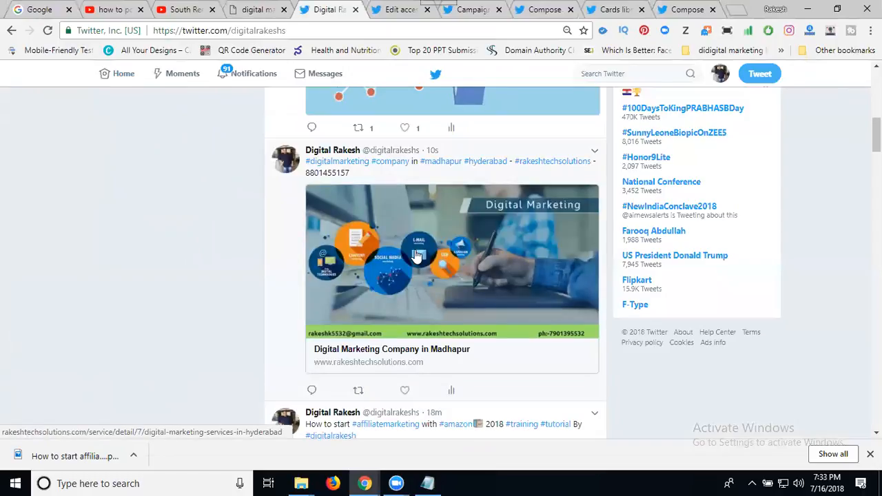
mouse_move(320, 343)
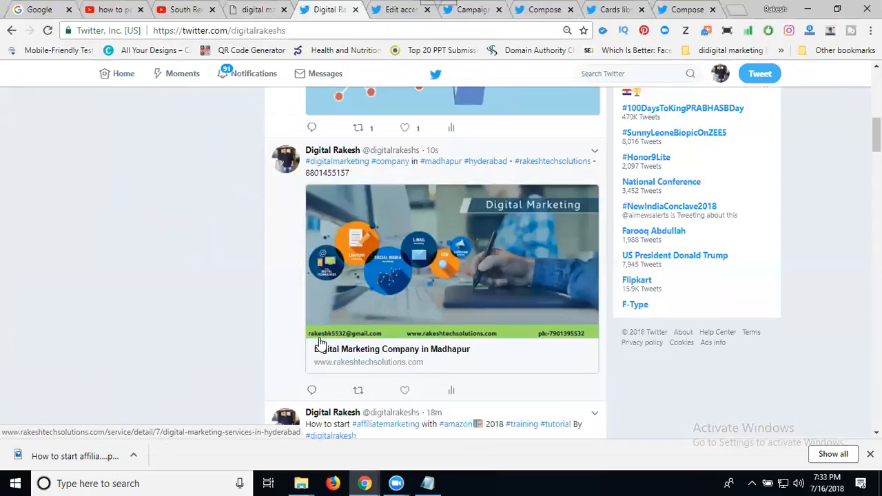
mouse_move(553, 345)
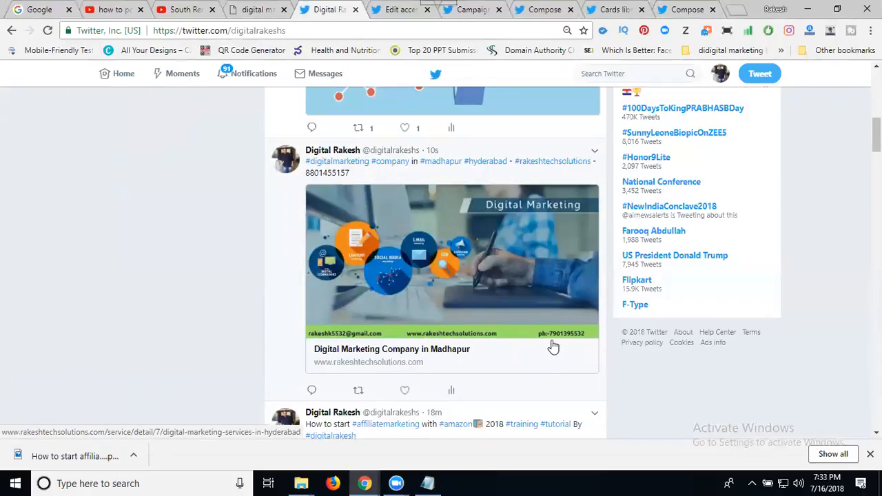